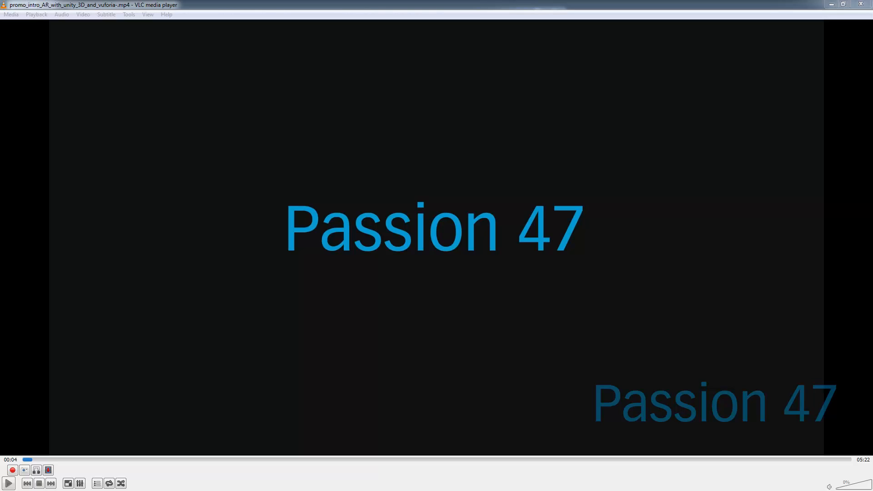
# Play the Passion 47 course intro video in VLC and let it run
pyautogui.click(8, 483)
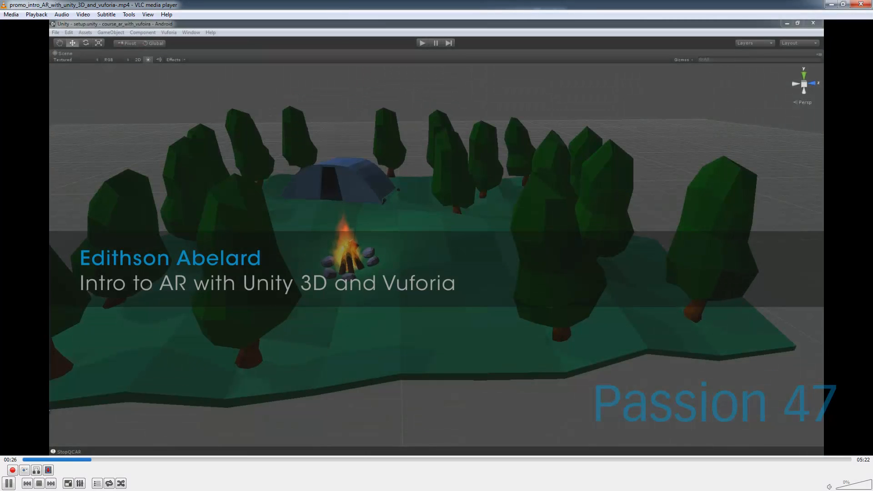
pyautogui.moveTo(299, 169)
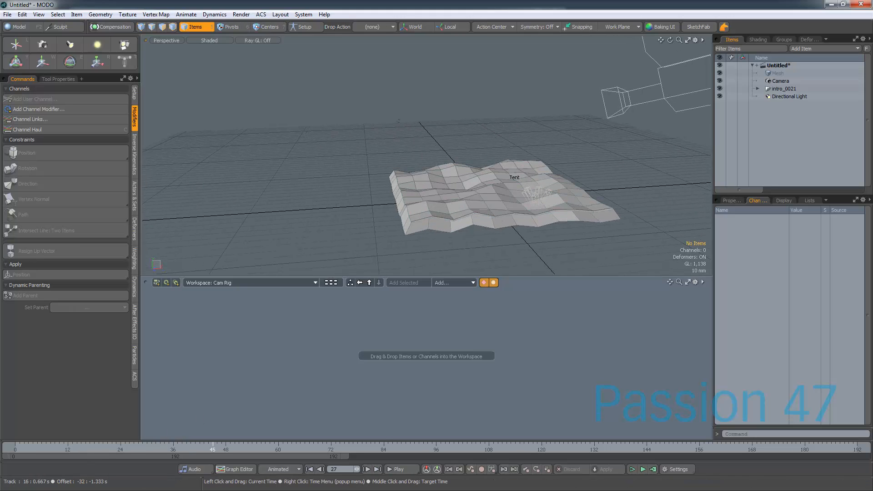
# Extend the timeline end frame to 480 with the current time at frame 0
pyautogui.click(676, 469)
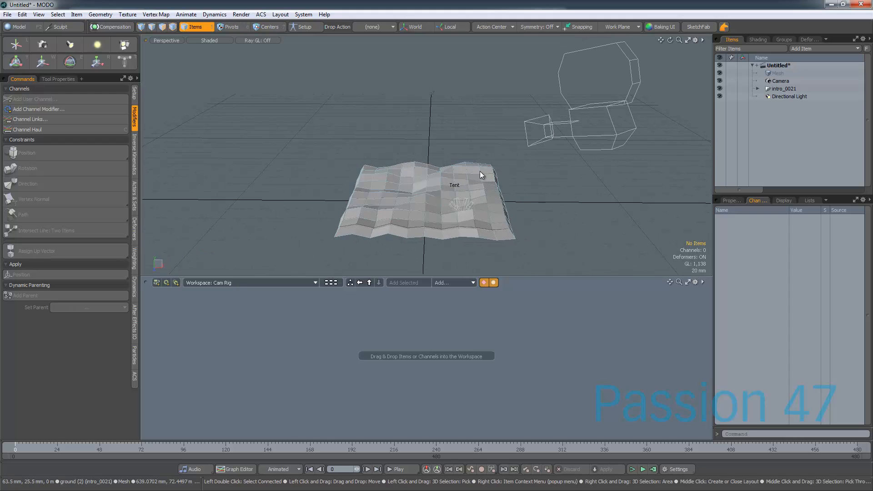
# Try Render Turntable as a Spinning Geometry movie, then cancel the Save Movie dialog
pyautogui.click(240, 14)
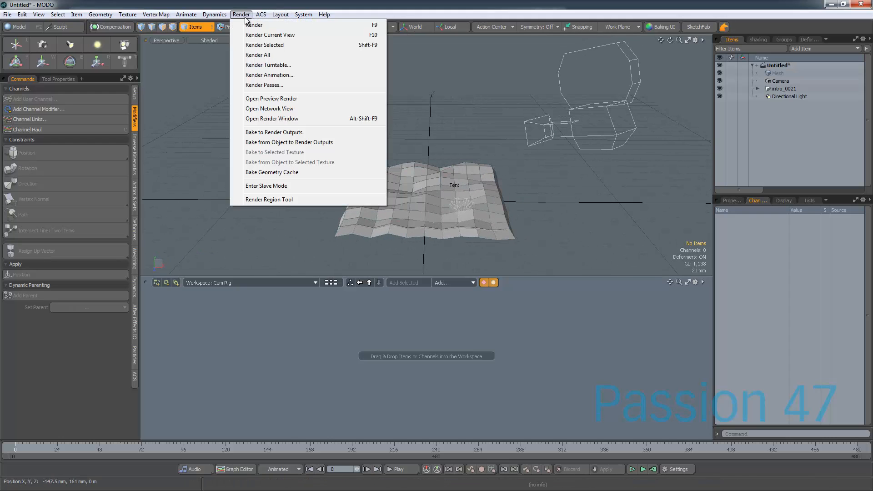
pyautogui.click(269, 64)
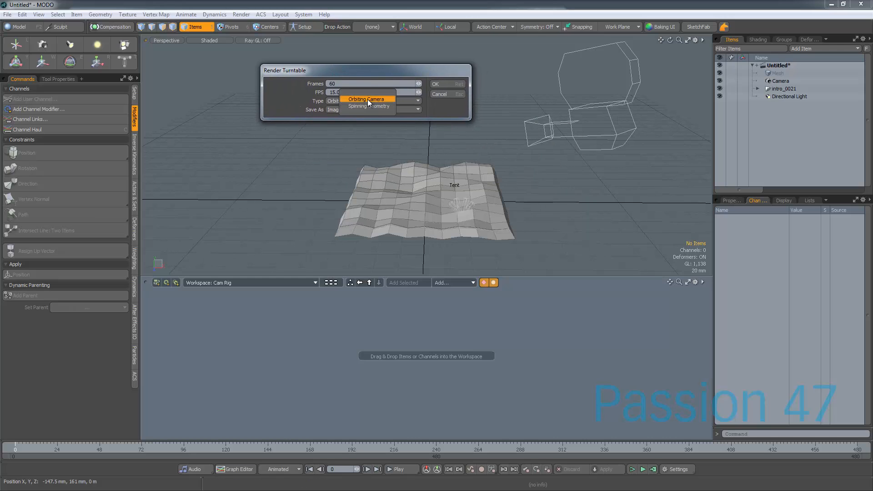
pyautogui.moveTo(368, 106)
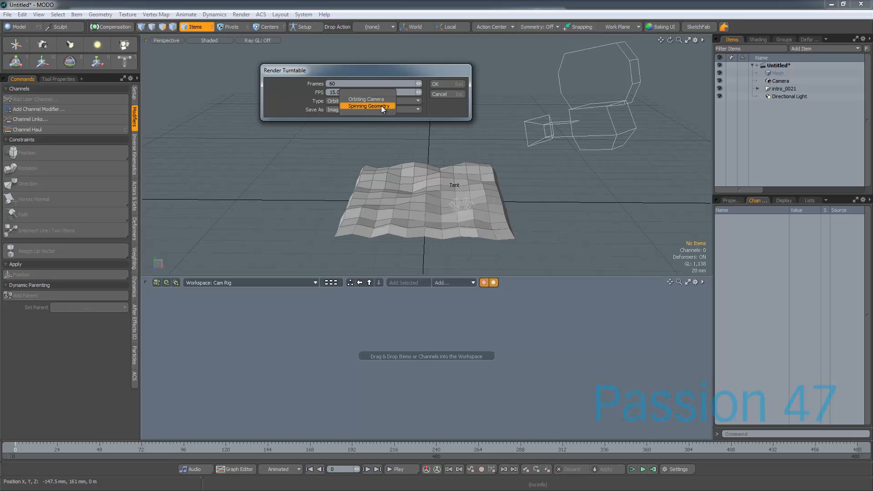
pyautogui.click(366, 106)
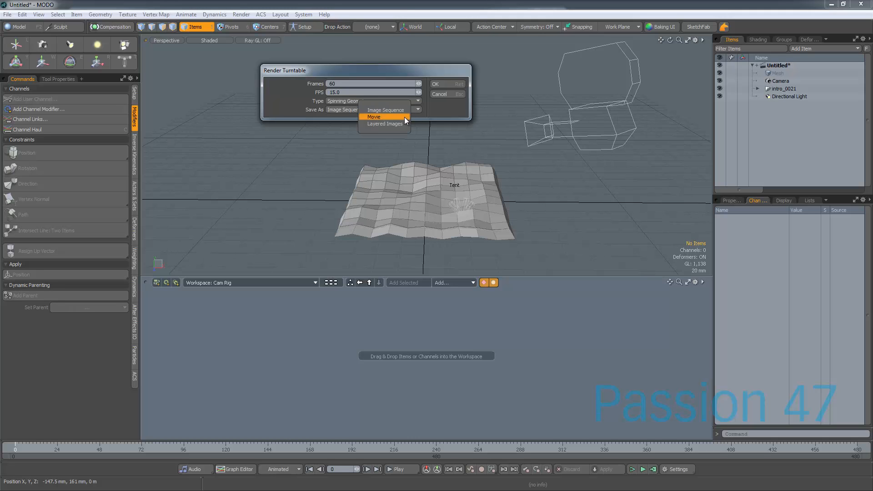
pyautogui.click(373, 117)
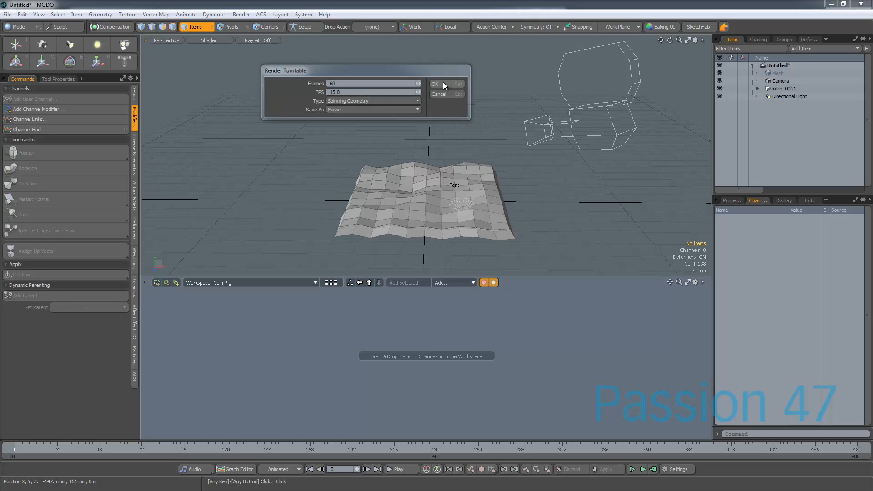
pyautogui.click(435, 84)
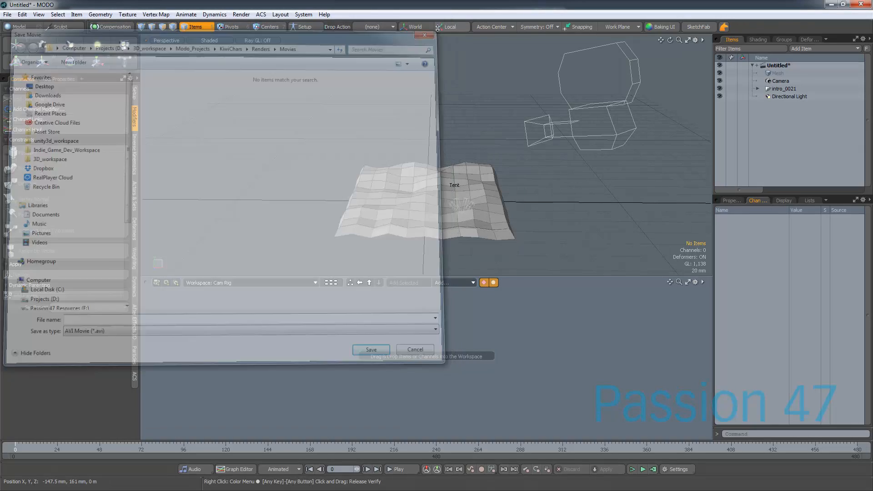
pyautogui.click(415, 349)
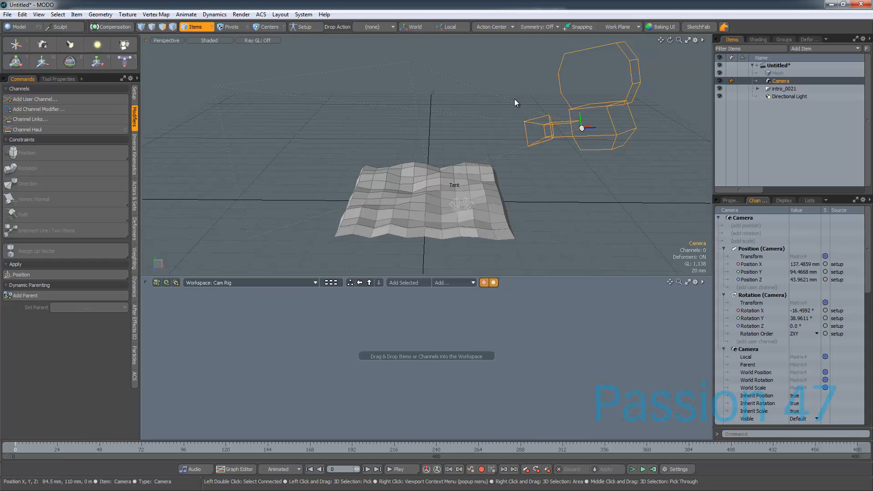
pyautogui.moveTo(521, 64)
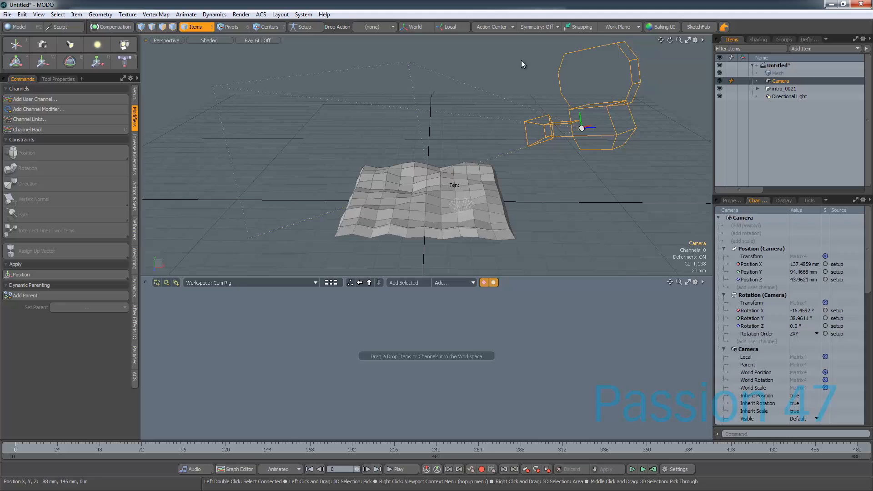
pyautogui.click(428, 106)
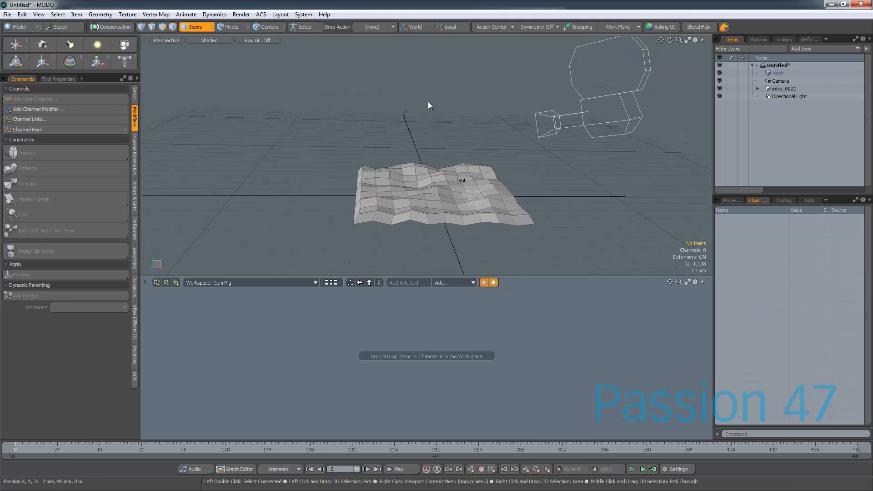
pyautogui.moveTo(287, 145)
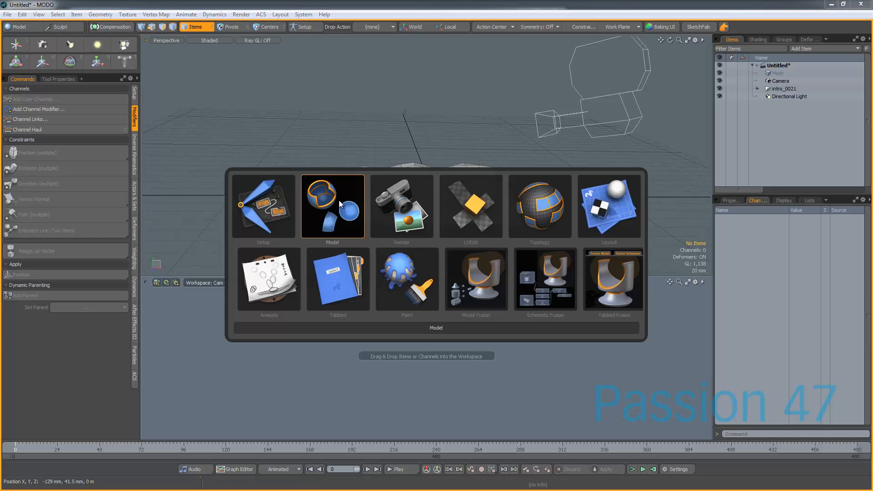
pyautogui.click(332, 207)
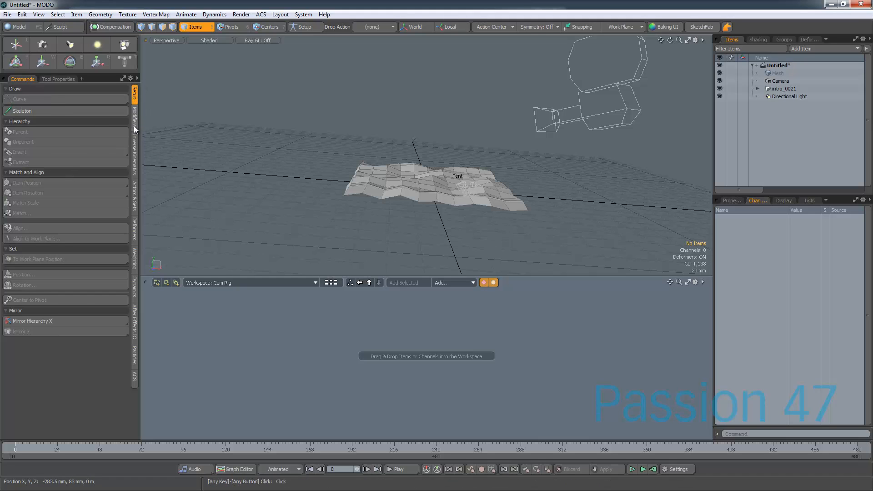
pyautogui.click(135, 117)
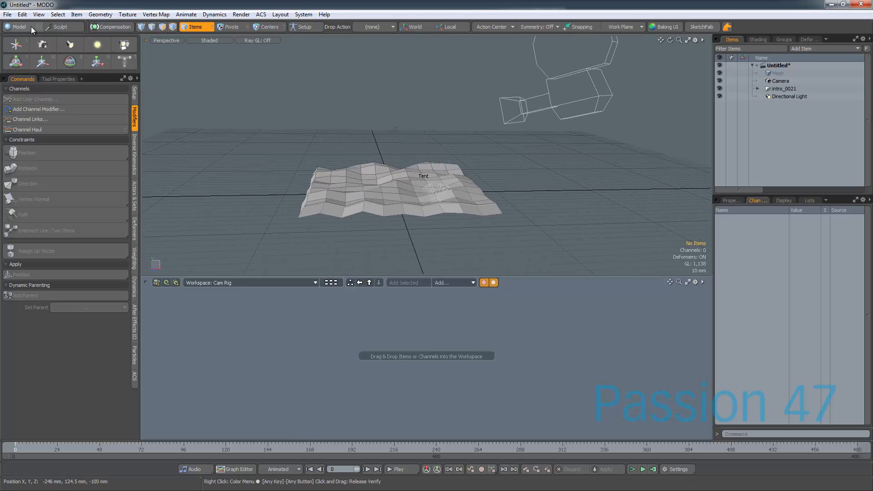
# In Model mode create a cylinder, select its edge loop as vertices, and bring up the Curve Palette
pyautogui.click(19, 26)
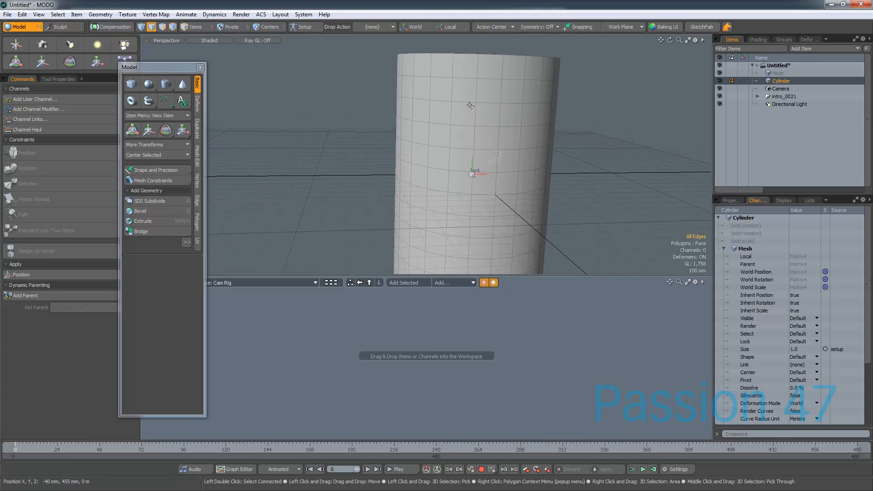
pyautogui.click(469, 101)
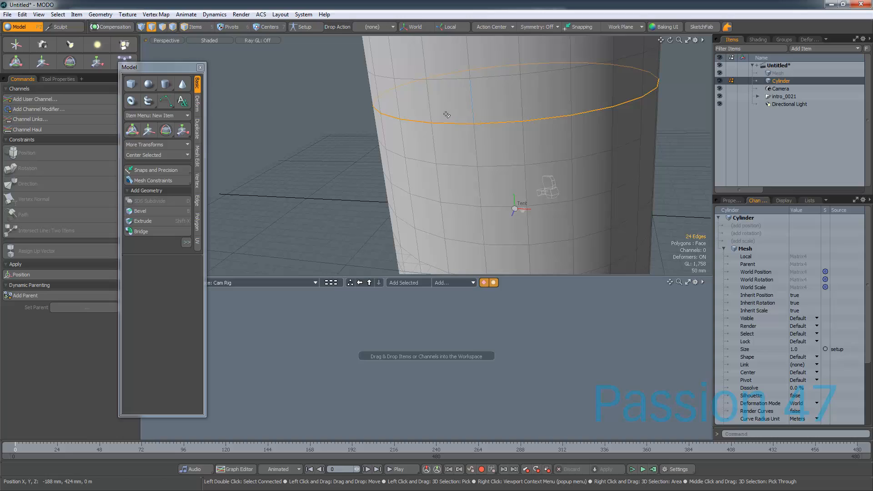
pyautogui.moveTo(248, 46)
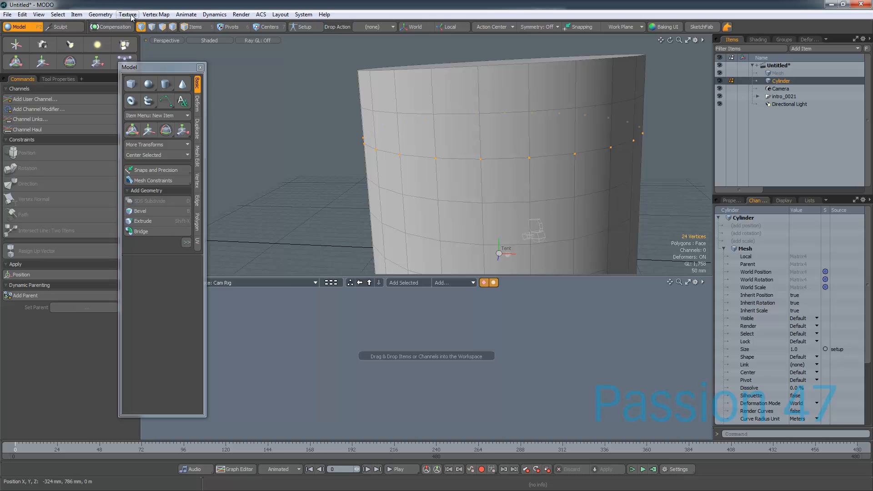
pyautogui.click(100, 14)
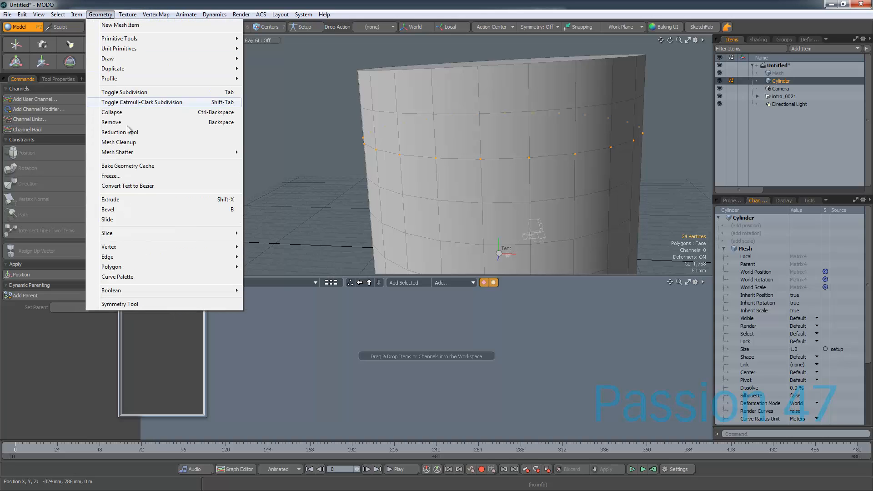
pyautogui.moveTo(140, 279)
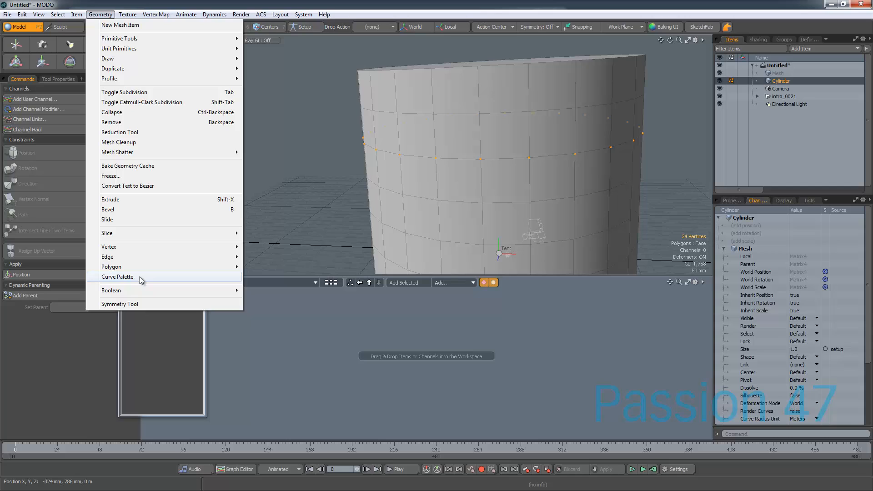
pyautogui.click(118, 277)
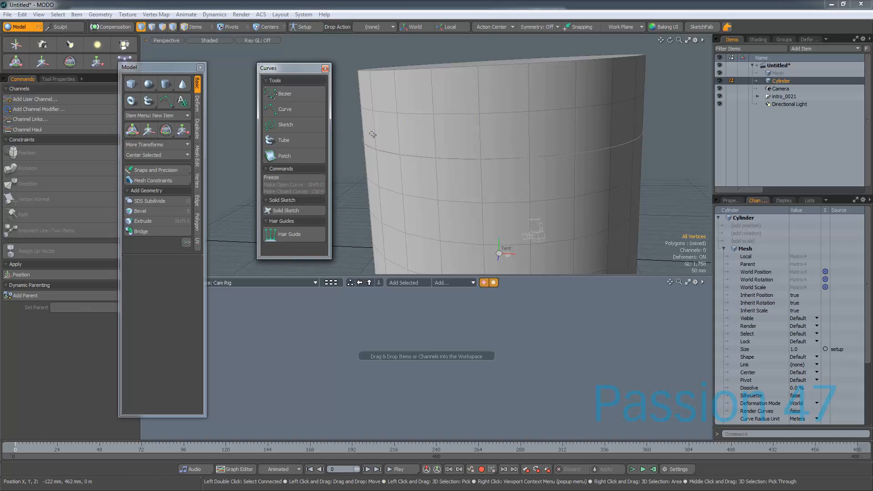
# Make a closed curve from the vertex loop, remove the cylinder, rename the item camPath, deselect
pyautogui.moveTo(295, 69); pyautogui.dragTo(267, 74)
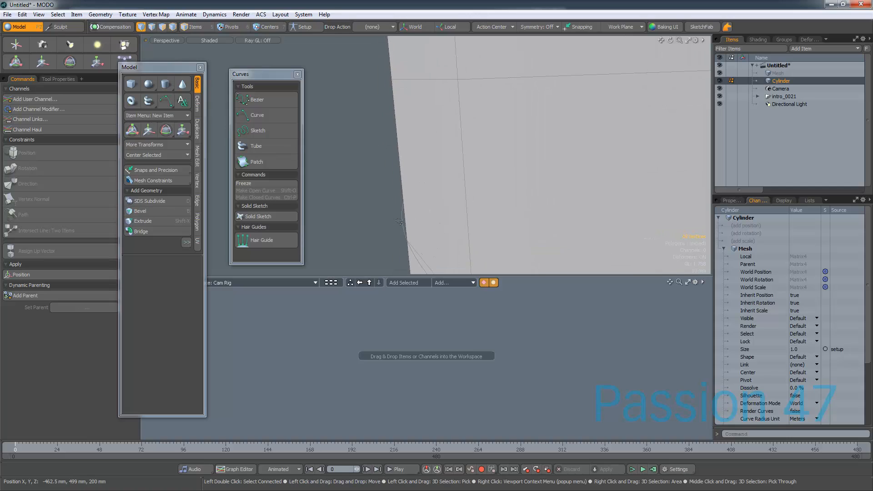
pyautogui.moveTo(407, 228)
pyautogui.write('camPath')
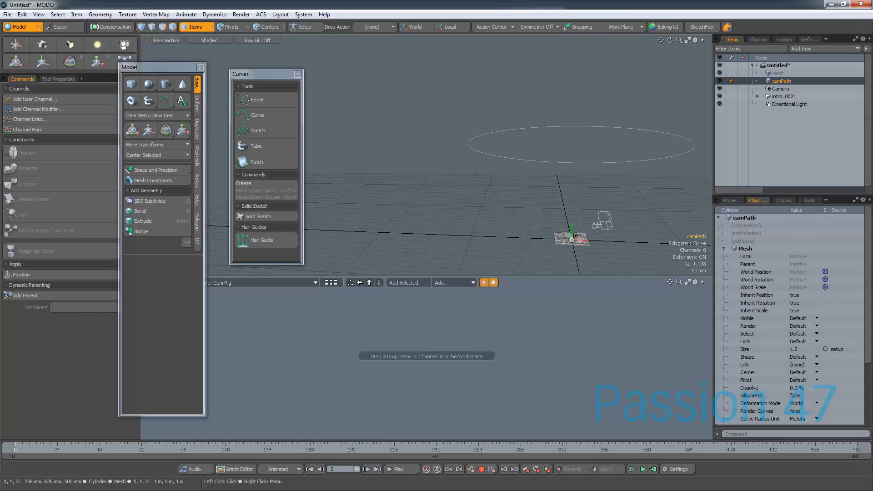
pyautogui.click(731, 200)
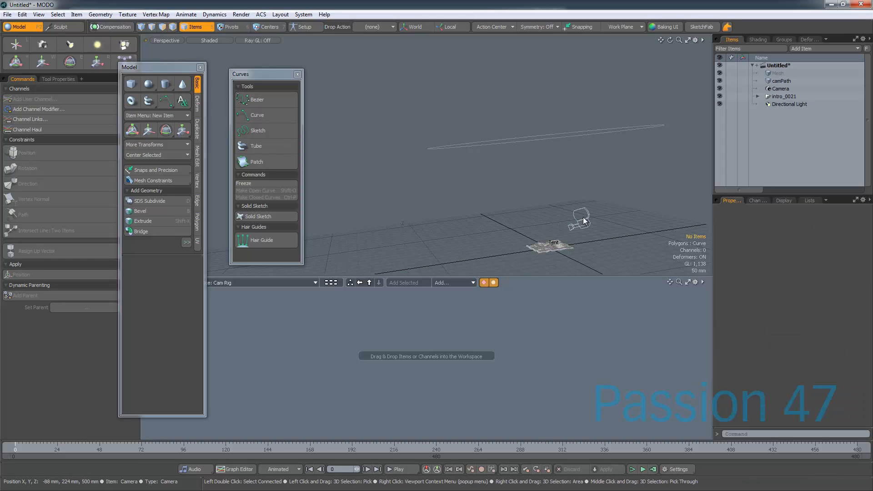
# Select the Camera and camPath and apply a Path constraint so the camera follows the circle
pyautogui.click(779, 88)
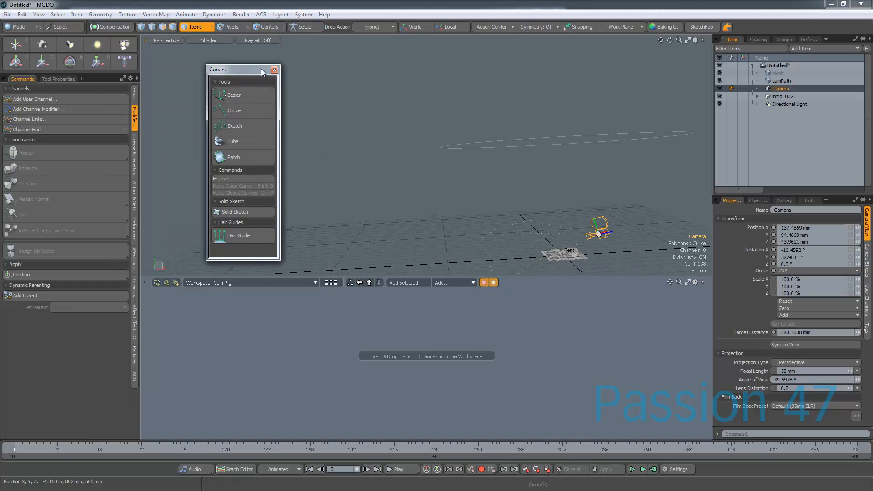
pyautogui.click(274, 69)
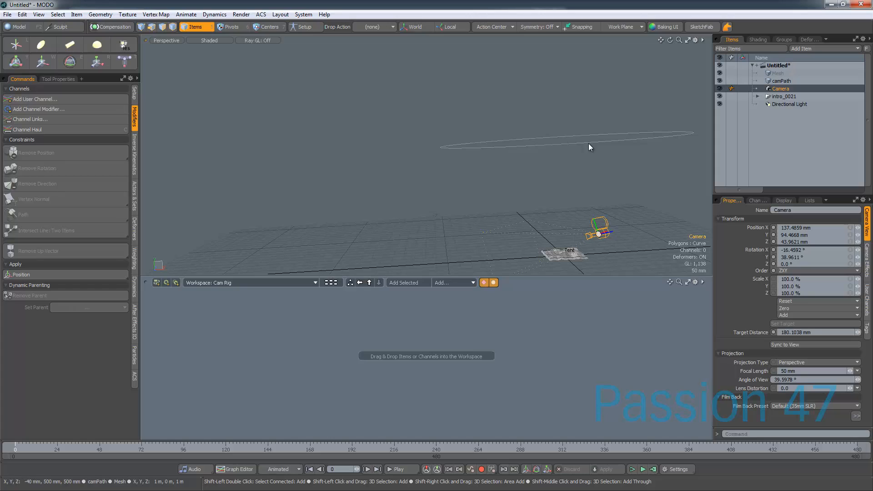
pyautogui.click(782, 81)
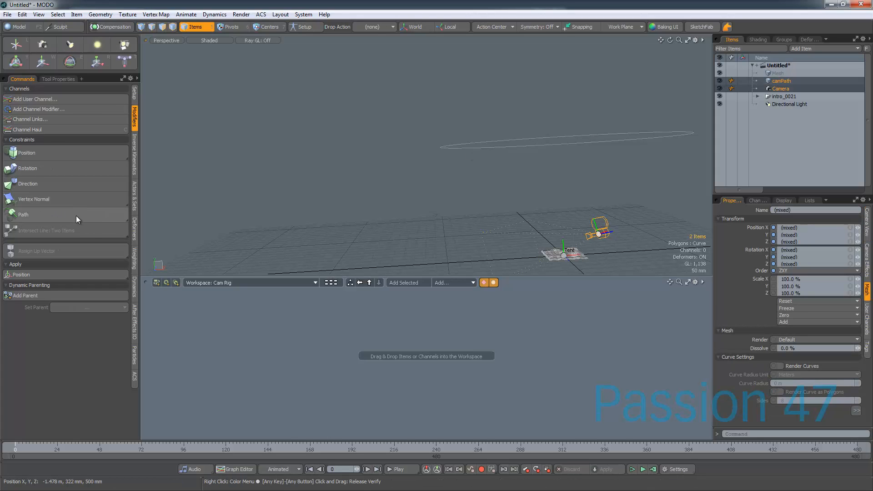
pyautogui.moveTo(88, 220)
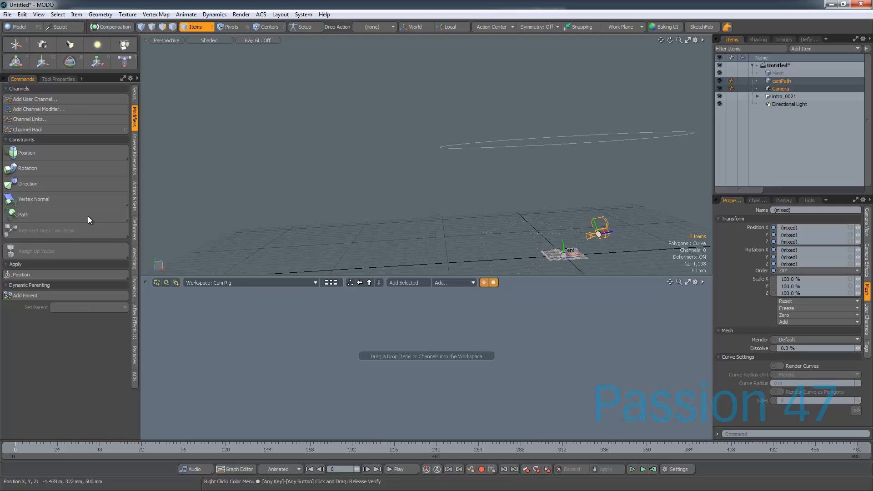
pyautogui.click(23, 215)
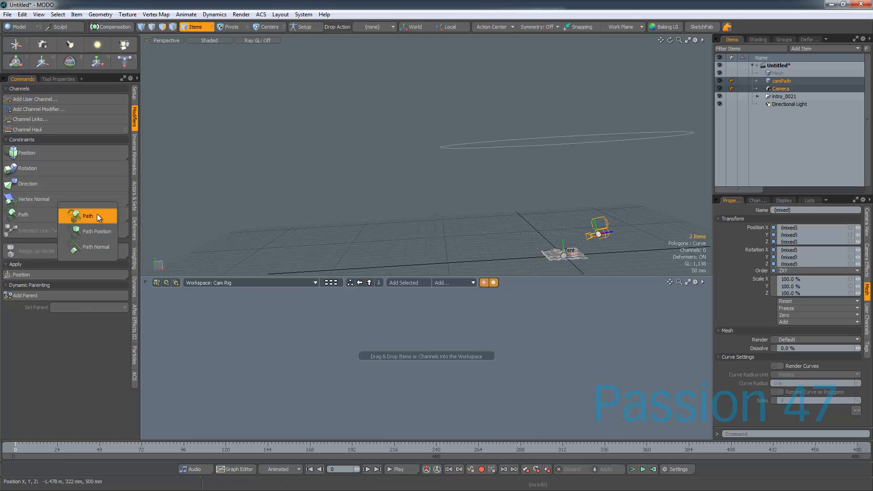
pyautogui.moveTo(92, 216)
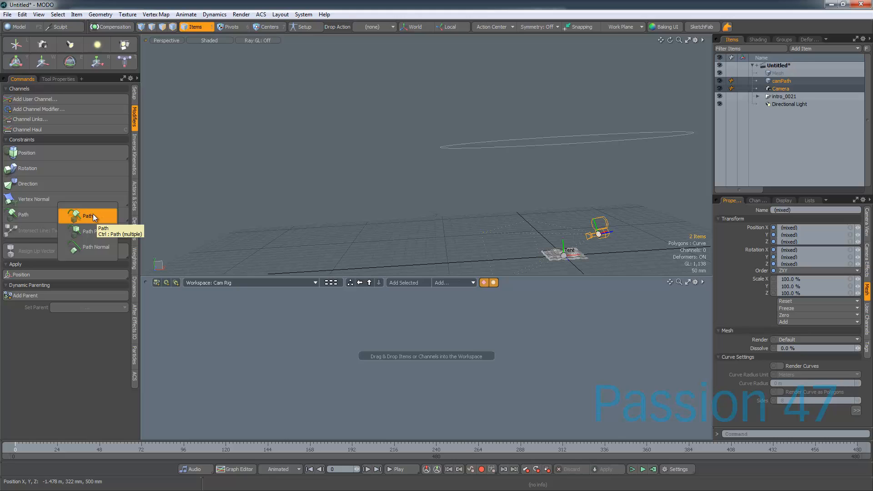
pyautogui.click(88, 216)
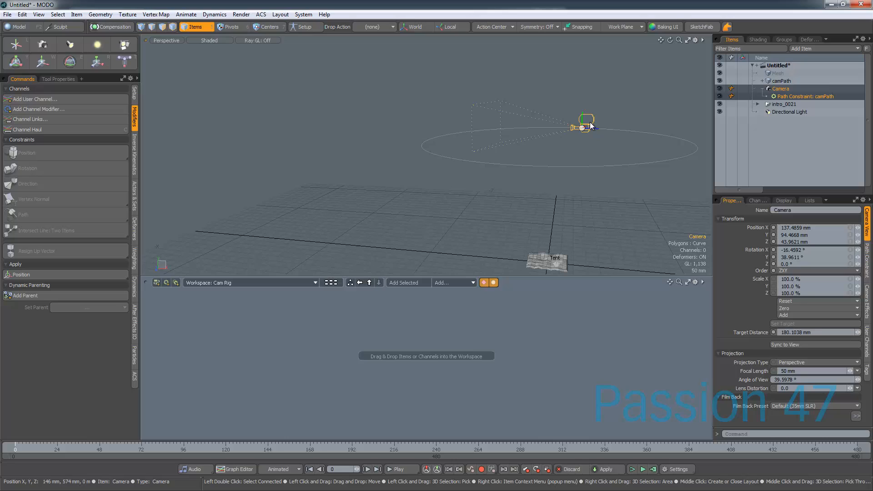
pyautogui.click(780, 88)
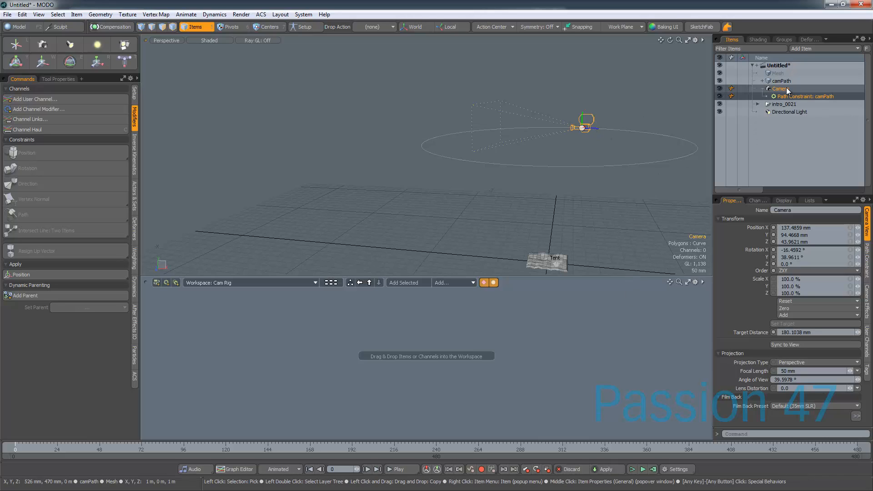
pyautogui.click(782, 88)
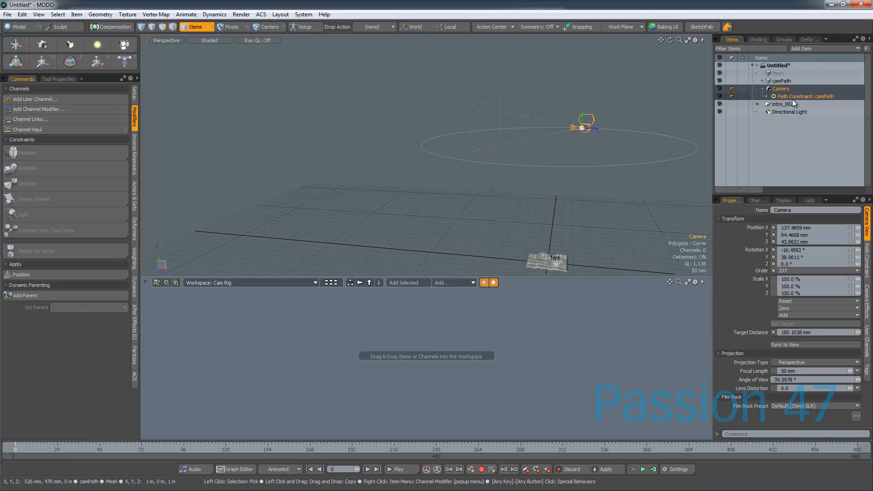
# Put Path Constraint: camPath in the schematic at 38.5% Path Percentage with Percent exposed as input
pyautogui.click(804, 95)
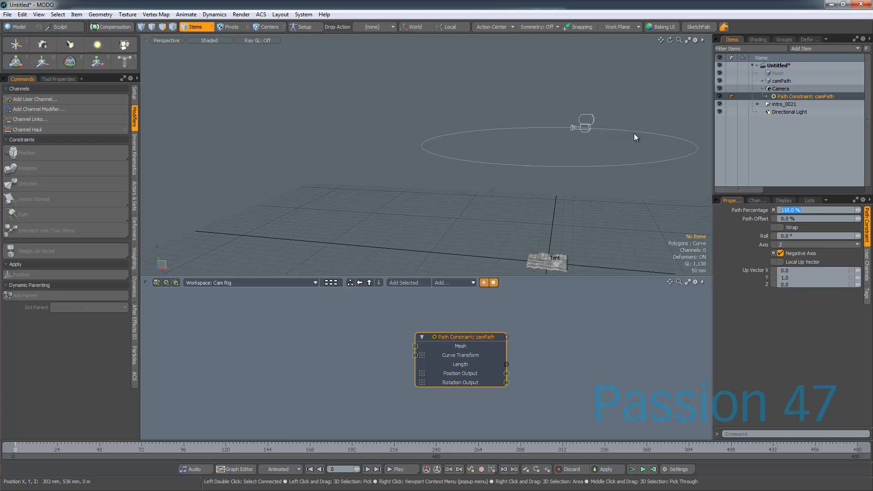
pyautogui.click(859, 213)
pyautogui.write('38.5')
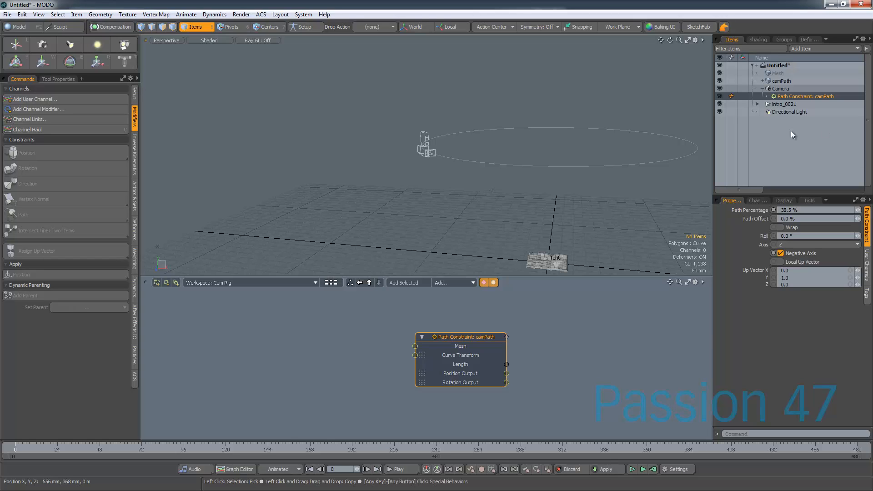
pyautogui.moveTo(390, 174)
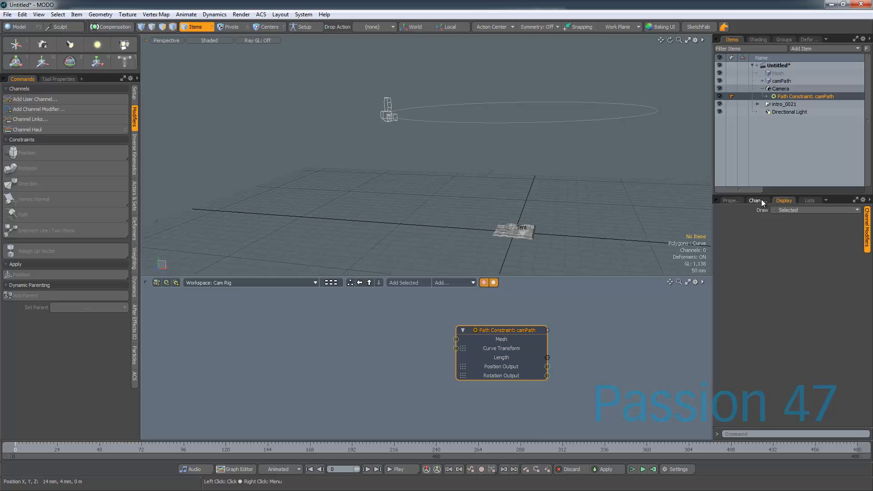
pyautogui.click(755, 200)
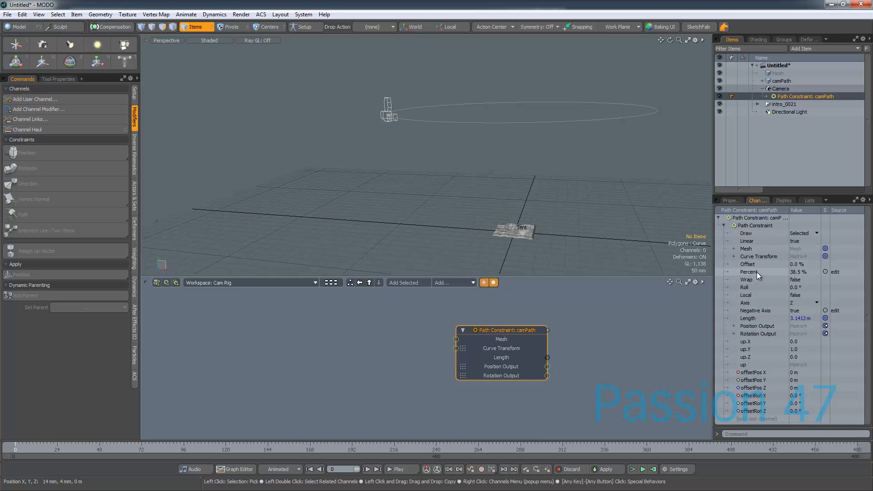
pyautogui.click(500, 357)
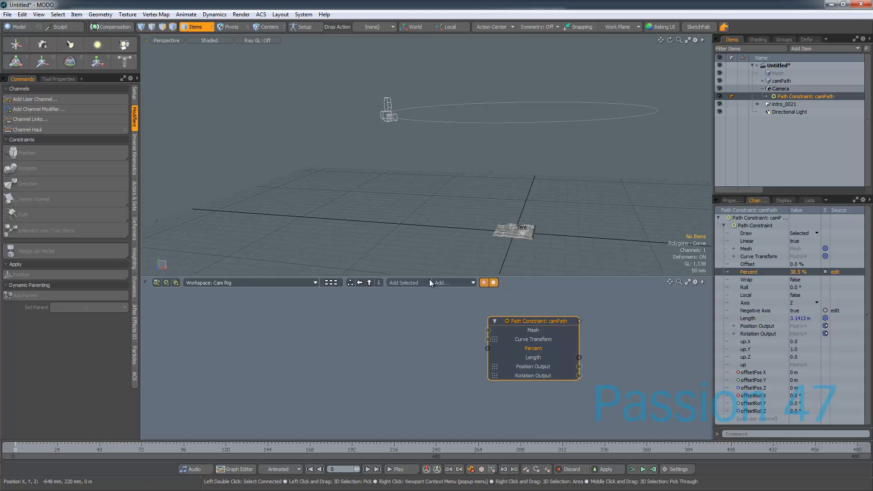
pyautogui.click(349, 371)
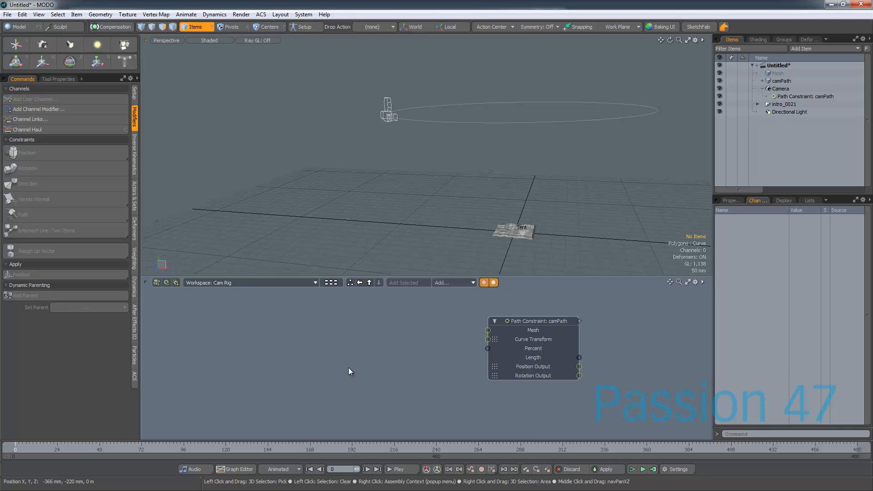
pyautogui.moveTo(344, 346)
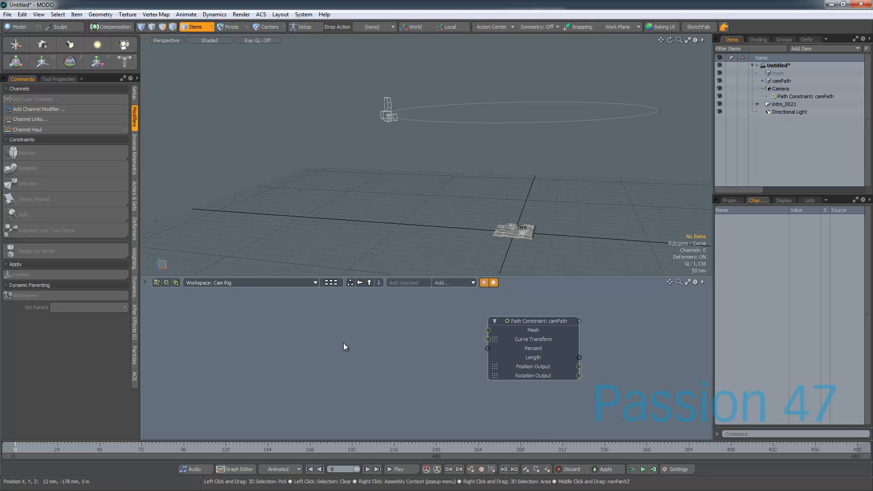
pyautogui.moveTo(318, 341)
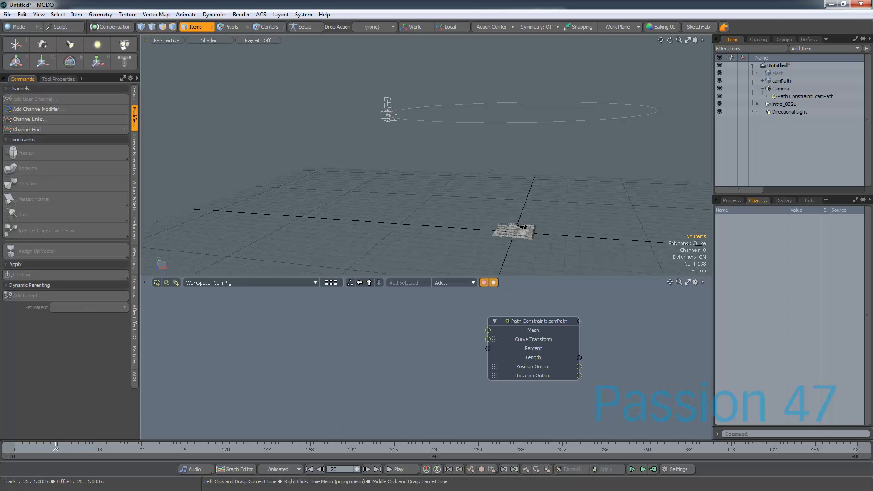
# Set the Frame Rate to Custom so the Scene End becomes frame 1200
pyautogui.click(676, 469)
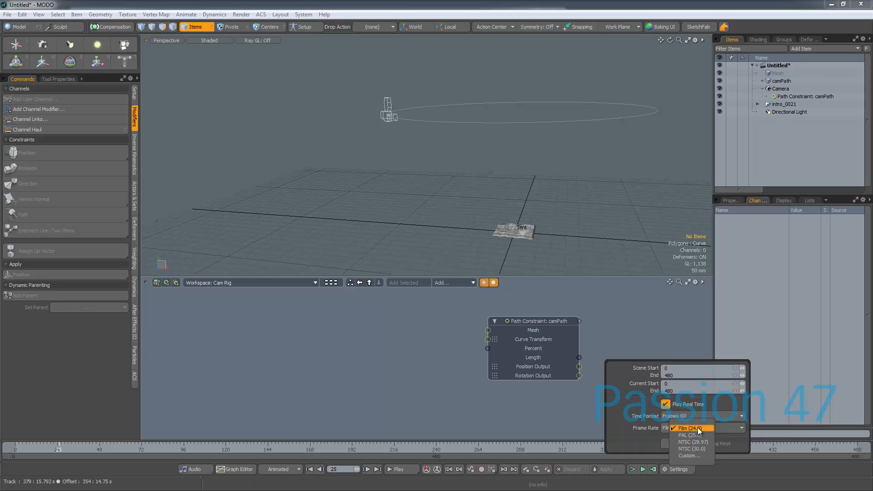
pyautogui.click(689, 456)
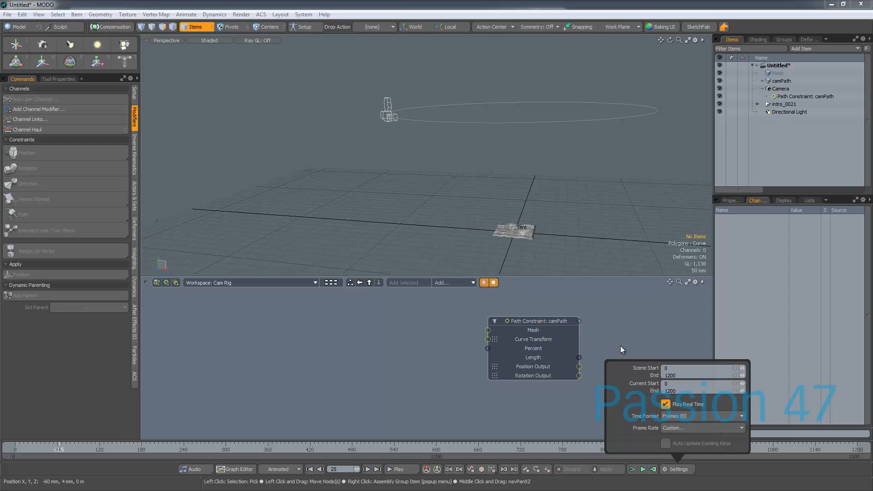
pyautogui.moveTo(60, 452)
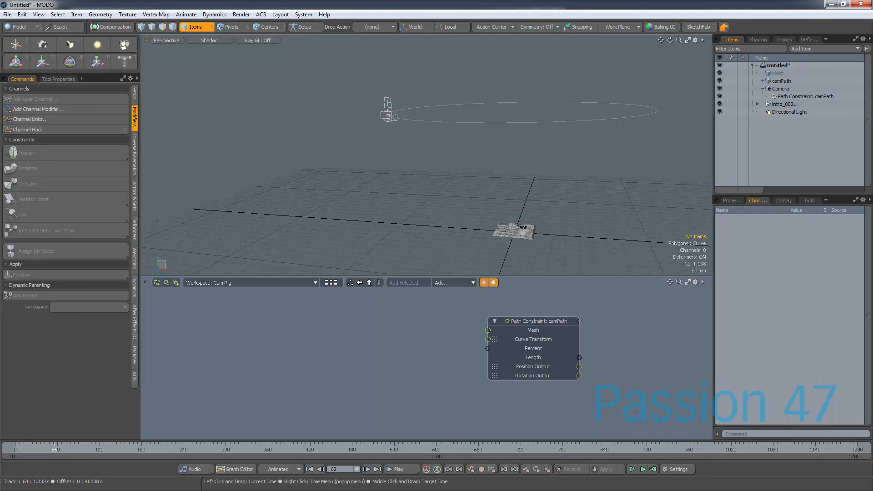
pyautogui.click(47, 448)
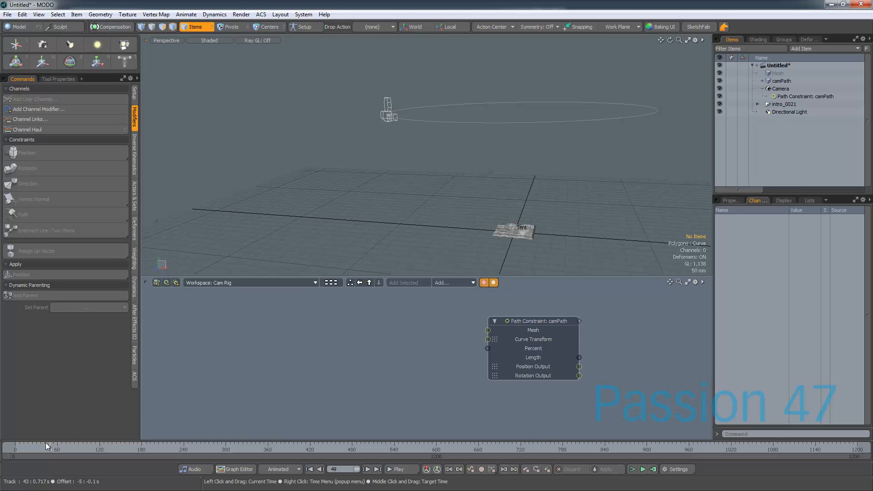
pyautogui.moveTo(404, 98)
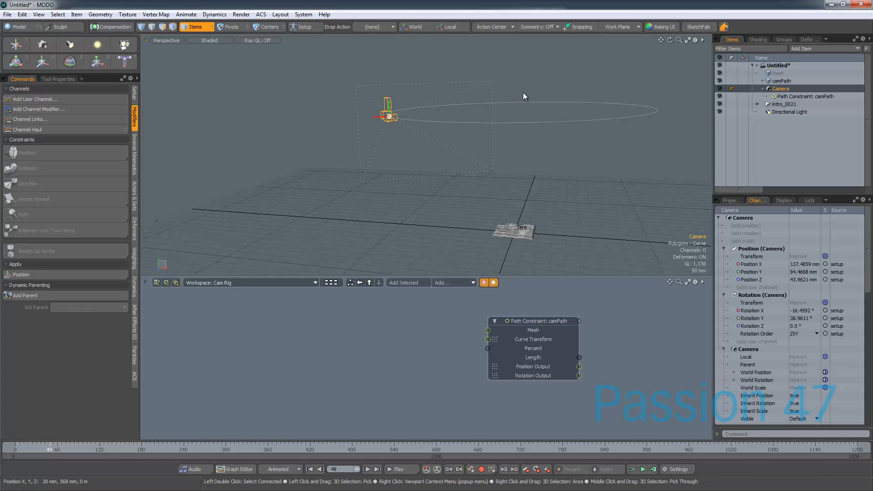
pyautogui.click(782, 81)
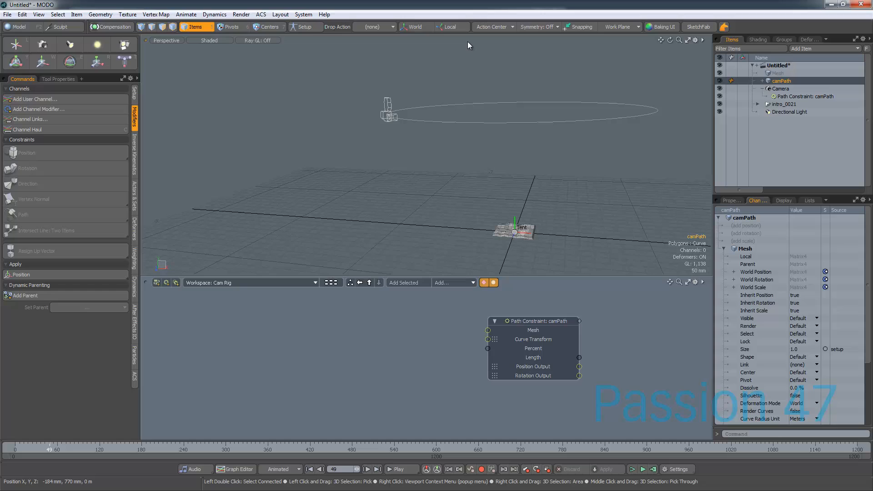
pyautogui.moveTo(507, 129)
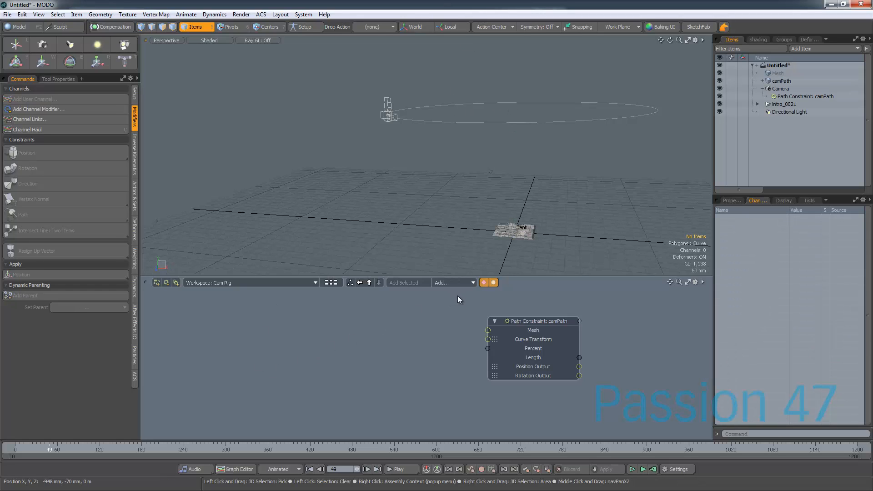
# Add a Time channel modifier node beside the path constraint in the Cam Rig schematic
pyautogui.click(450, 282)
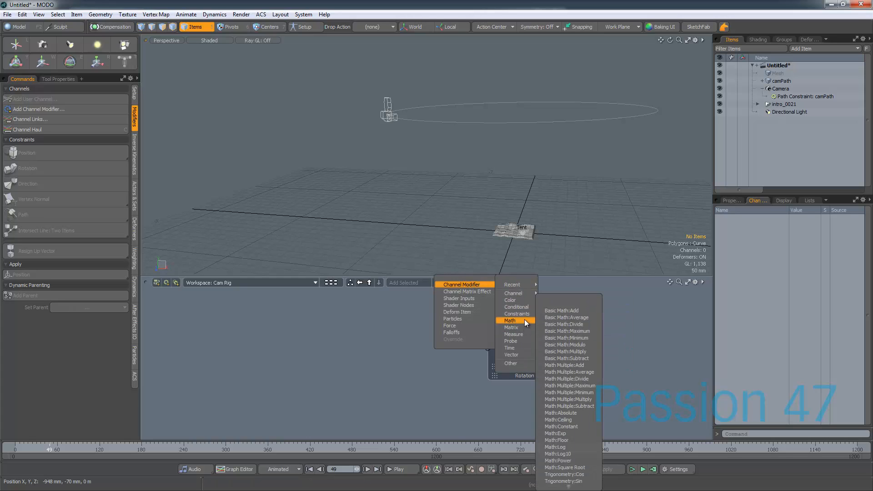
pyautogui.moveTo(513, 293)
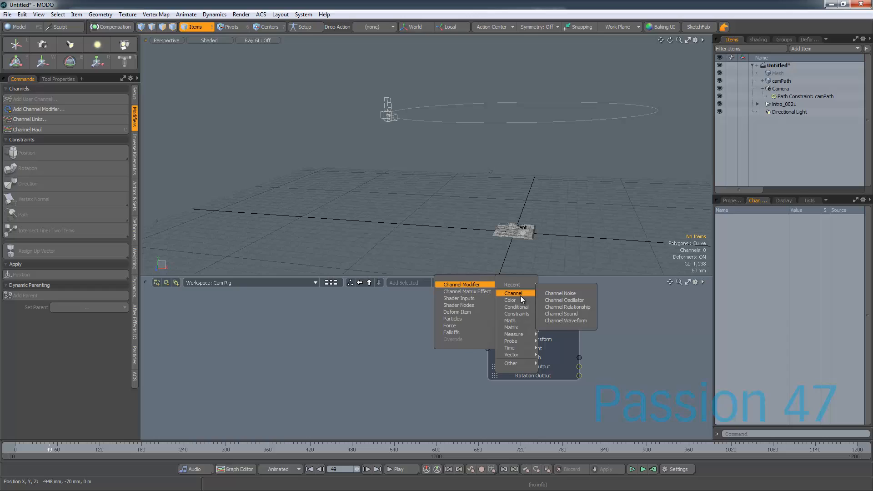
pyautogui.moveTo(521, 296)
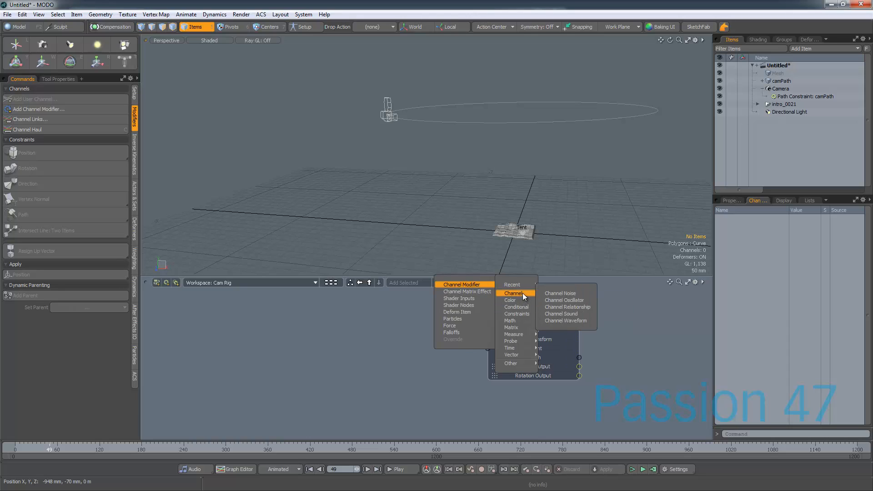
pyautogui.moveTo(510, 341)
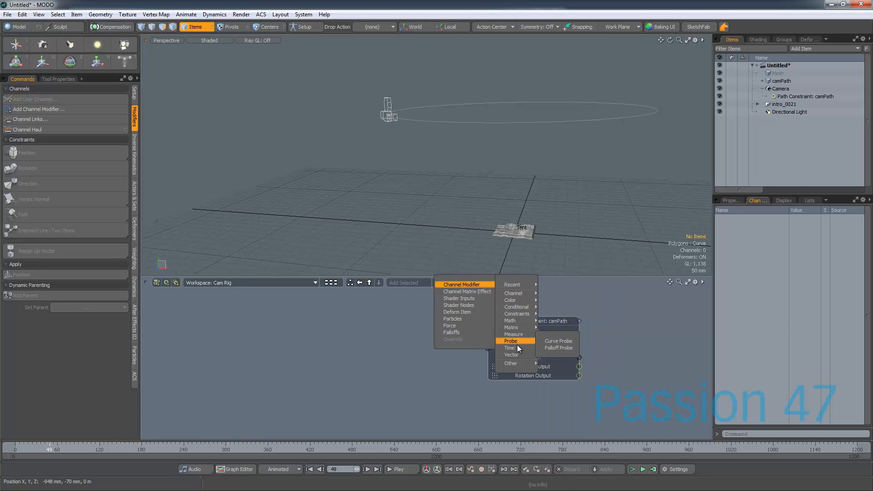
pyautogui.moveTo(509, 348)
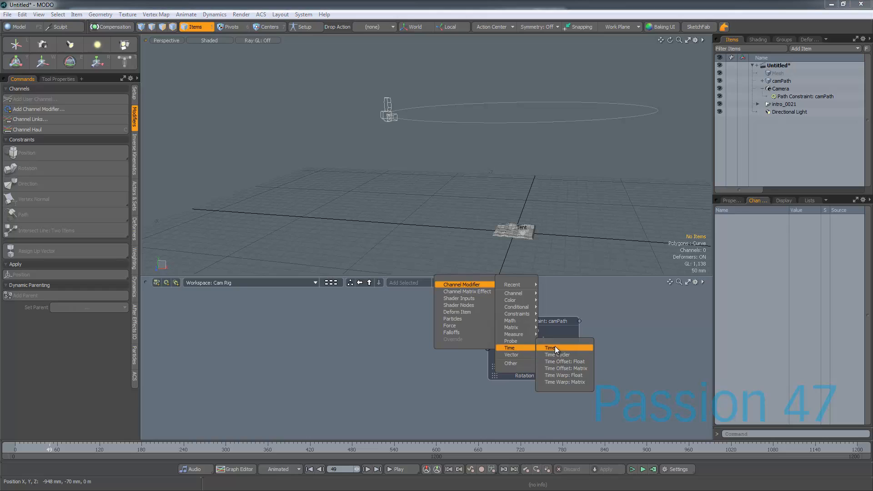
pyautogui.click(549, 347)
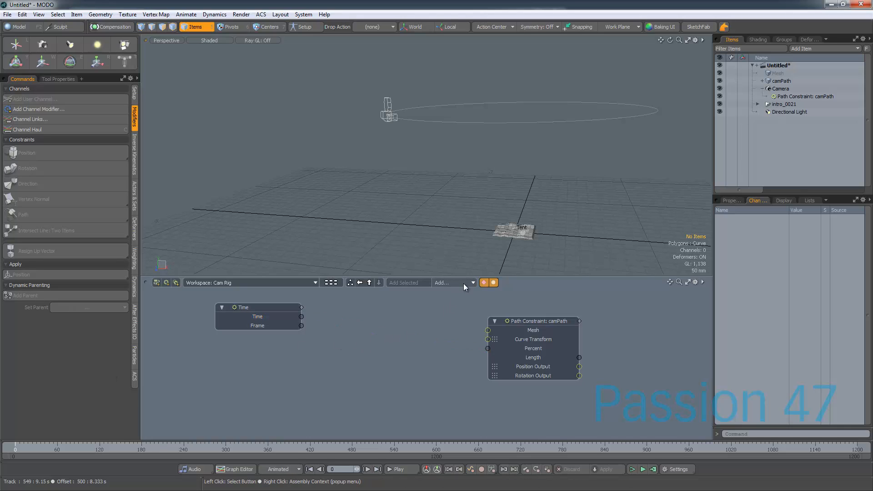
pyautogui.click(473, 282)
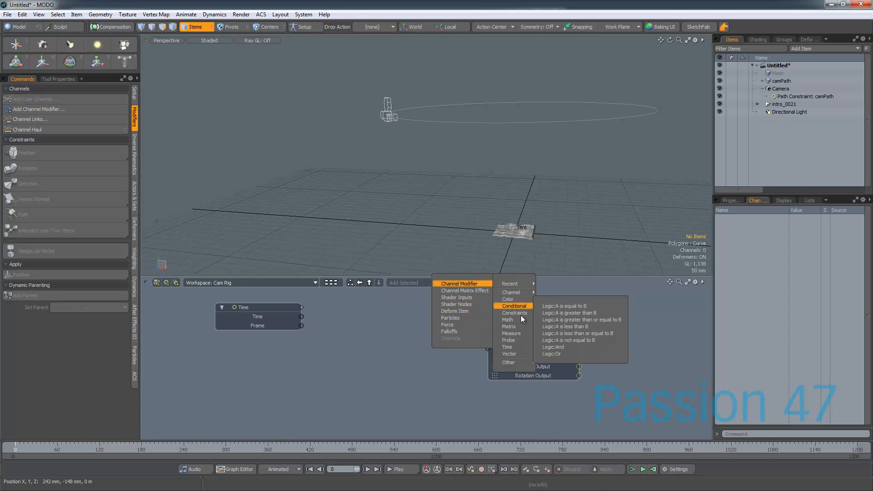
pyautogui.moveTo(510, 292)
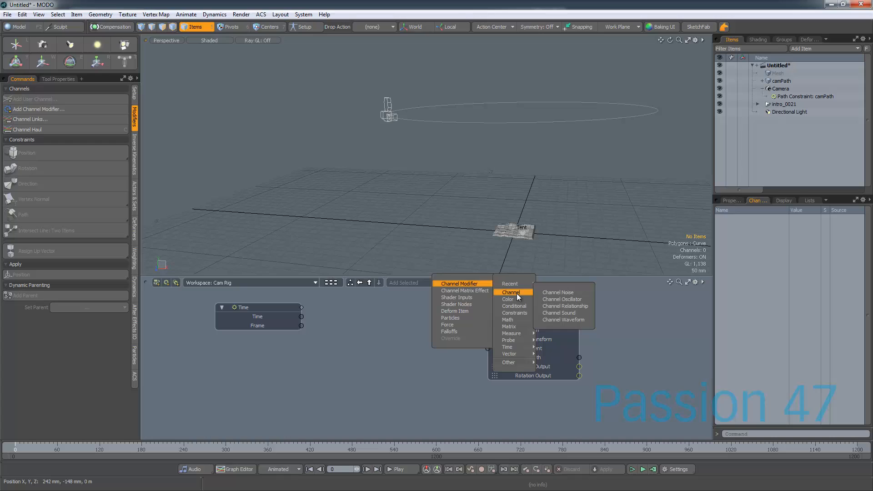
pyautogui.moveTo(513, 305)
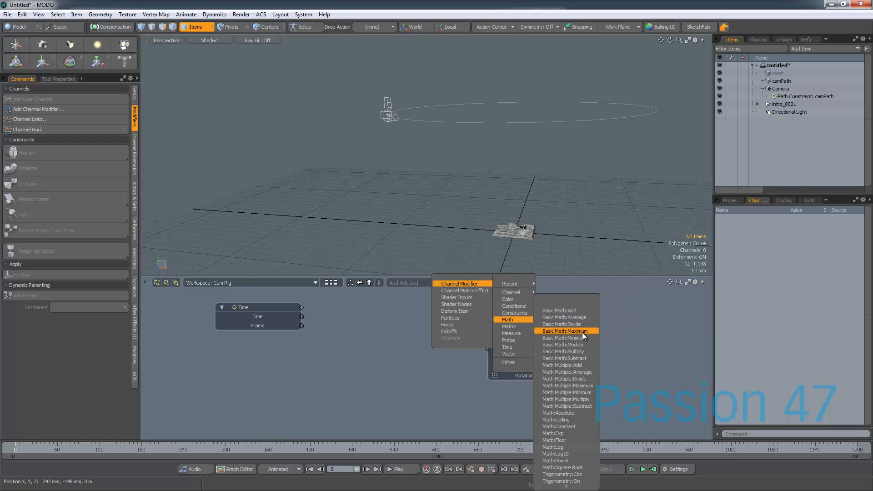
pyautogui.moveTo(585, 348)
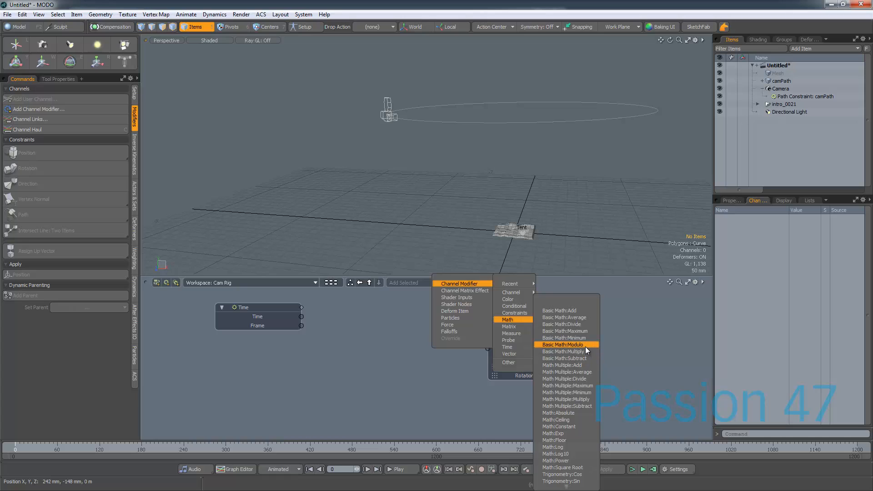
# Link Time through a Basic Math Modulo node with Value B 1.0 into the constraint's Percent input
pyautogui.click(563, 343)
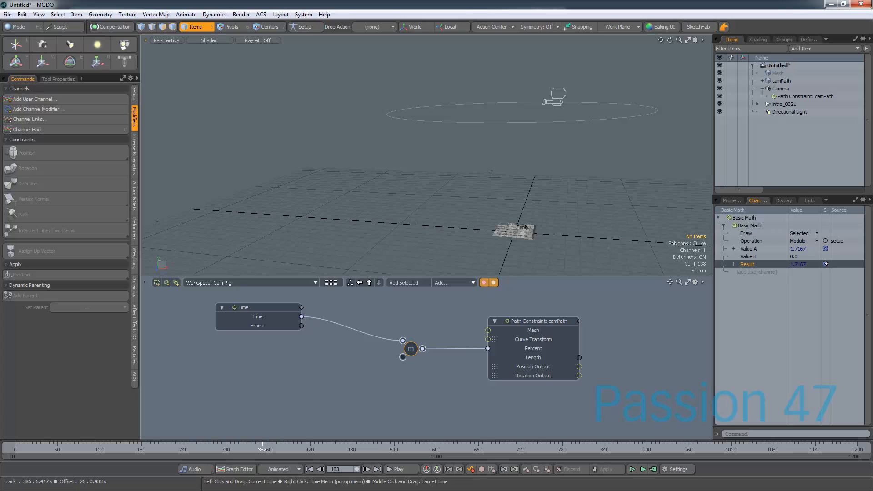
pyautogui.click(411, 348)
pyautogui.write('2')
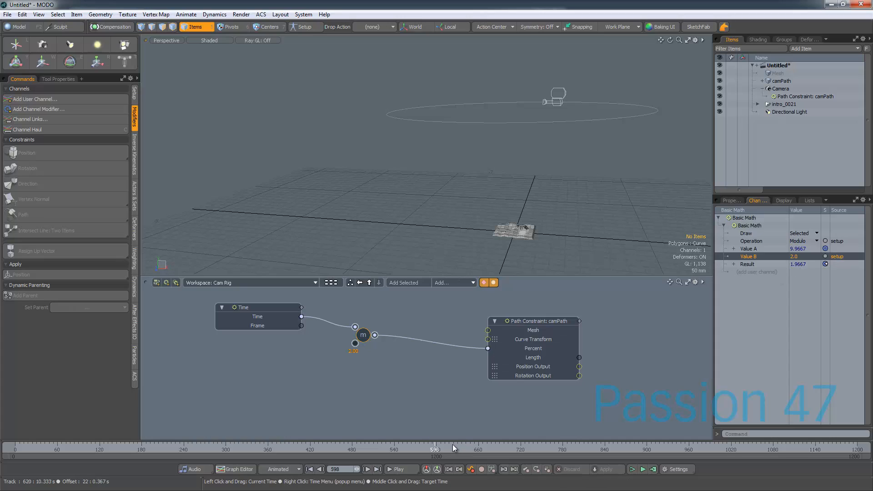
pyautogui.click(574, 448)
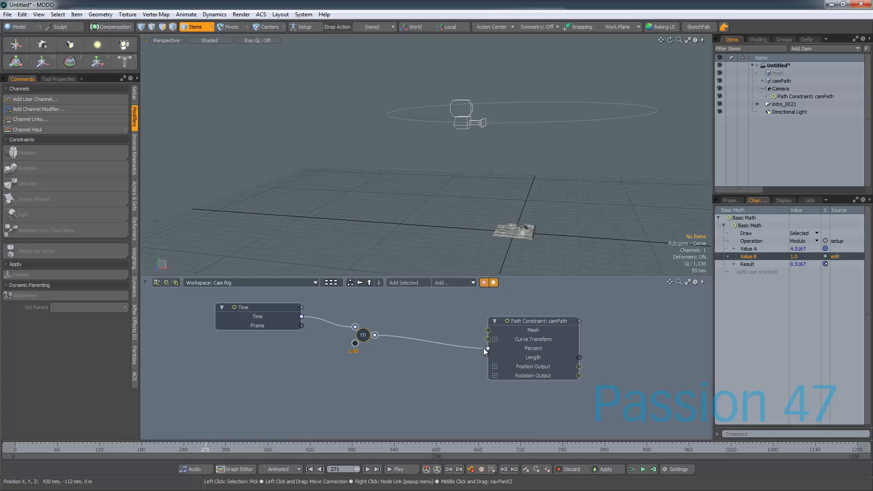
pyautogui.click(532, 321)
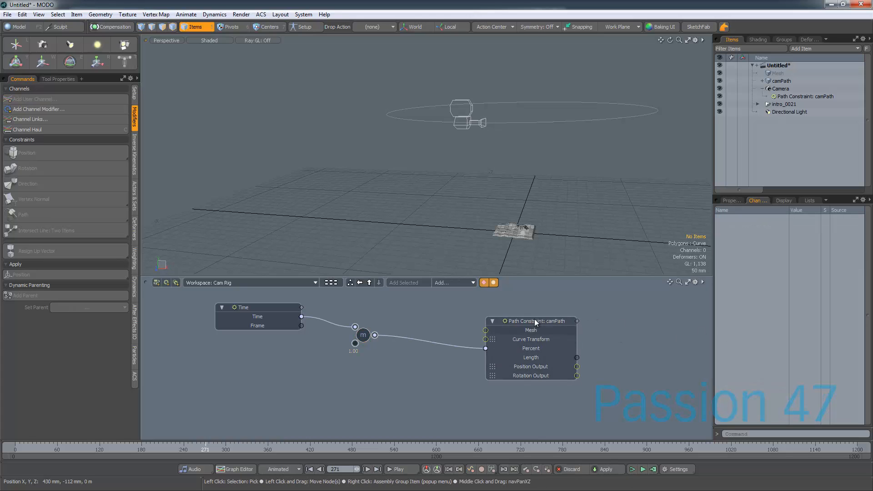
pyautogui.click(534, 320)
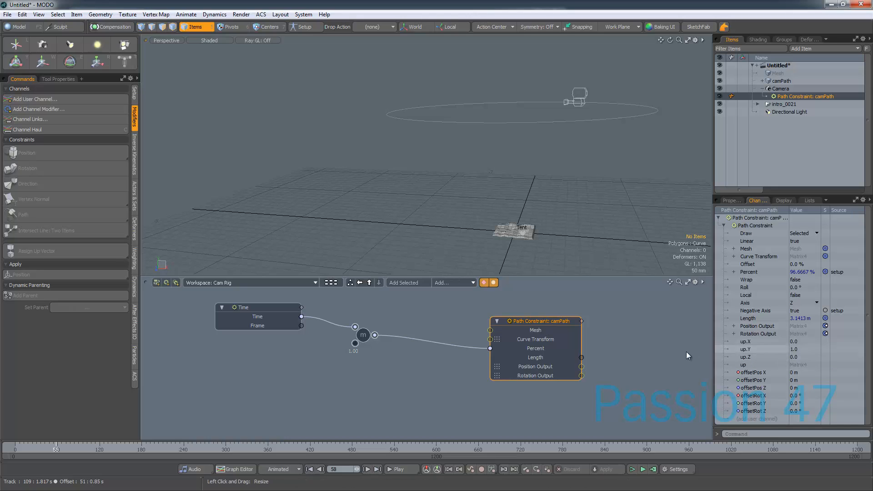
# Set the scene End frame to 480 in Time Settings, then select the Path Constraint node and camPath
pyautogui.click(676, 469)
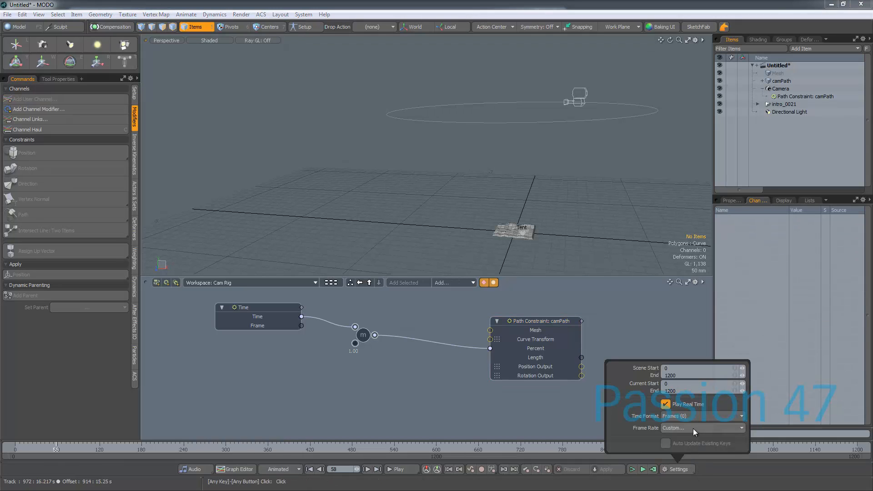
pyautogui.click(700, 427)
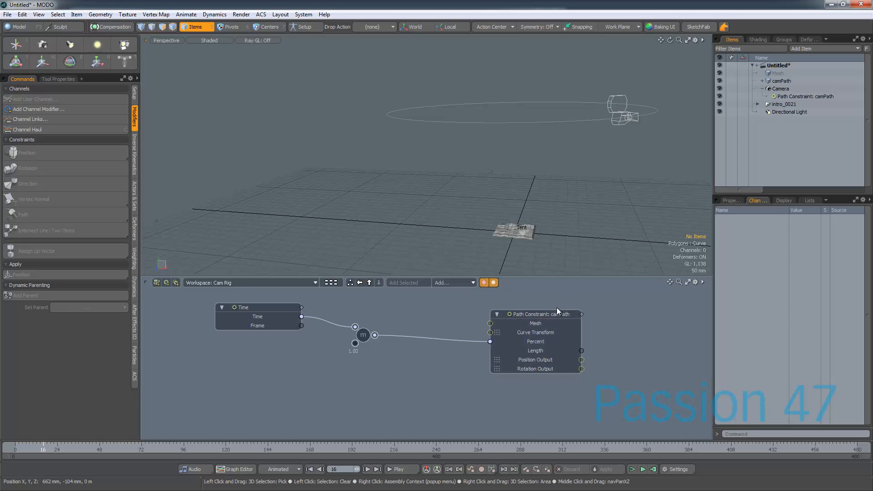
pyautogui.click(534, 314)
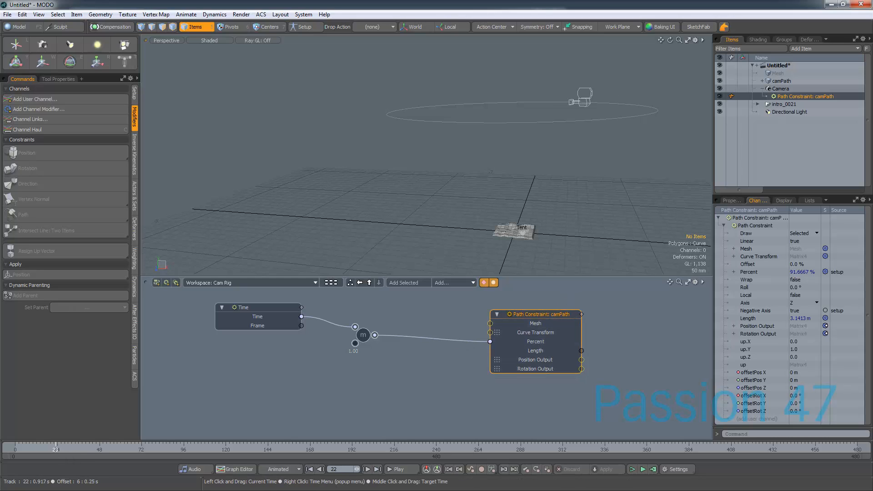
pyautogui.click(362, 469)
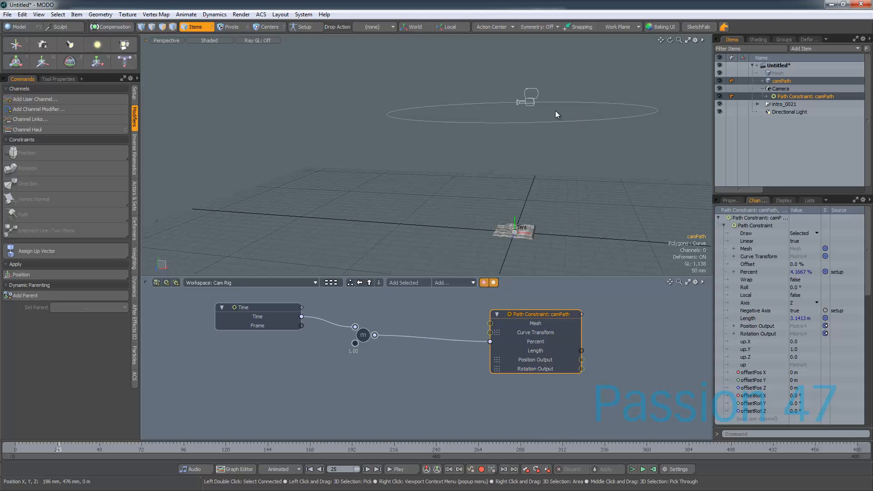
# Fit the Perspective viewport onto the terrain mesh and the camPath circle
pyautogui.click(96, 61)
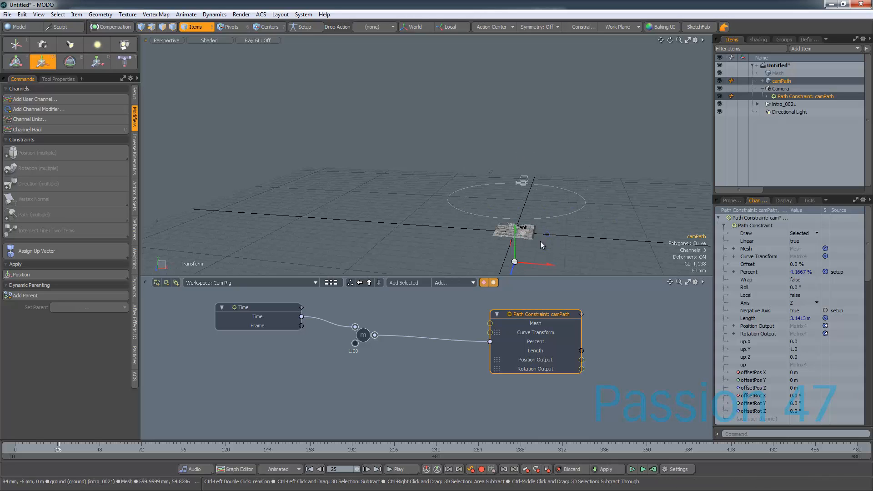
pyautogui.click(96, 61)
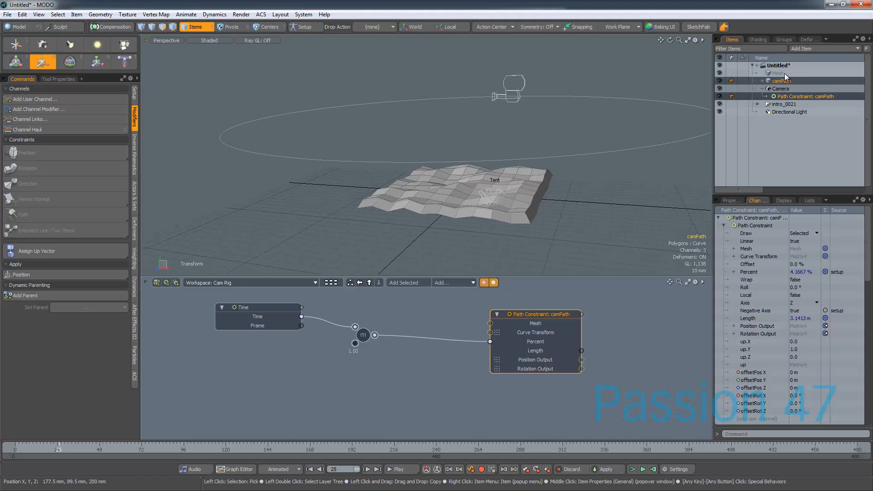
# Add a Locator at the terrain centre via Add Item > Locators, then select it with the Camera
pyautogui.click(800, 48)
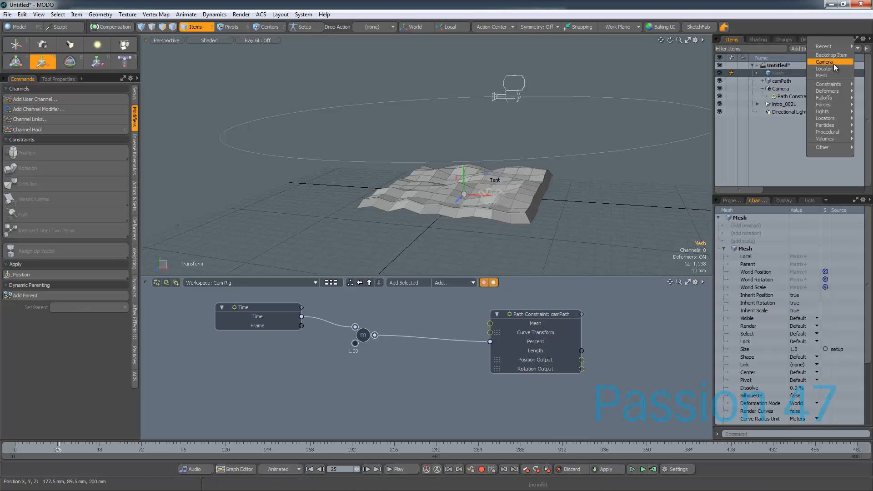
pyautogui.click(824, 68)
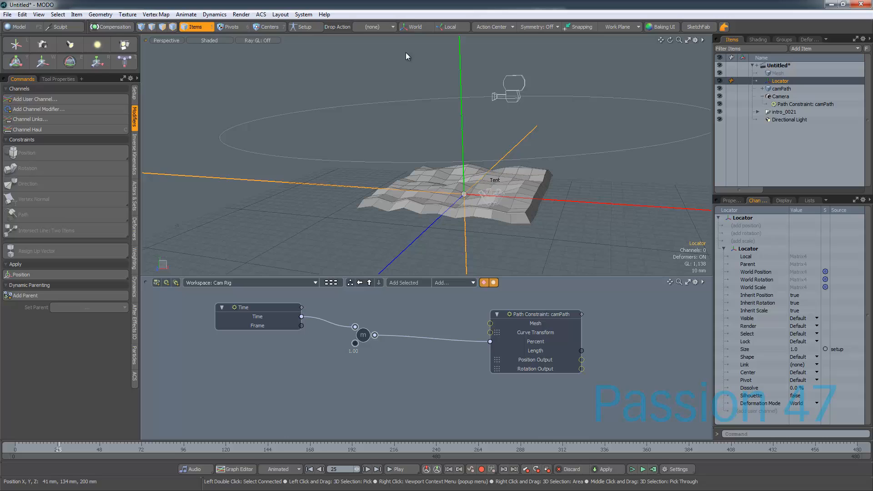
pyautogui.click(783, 200)
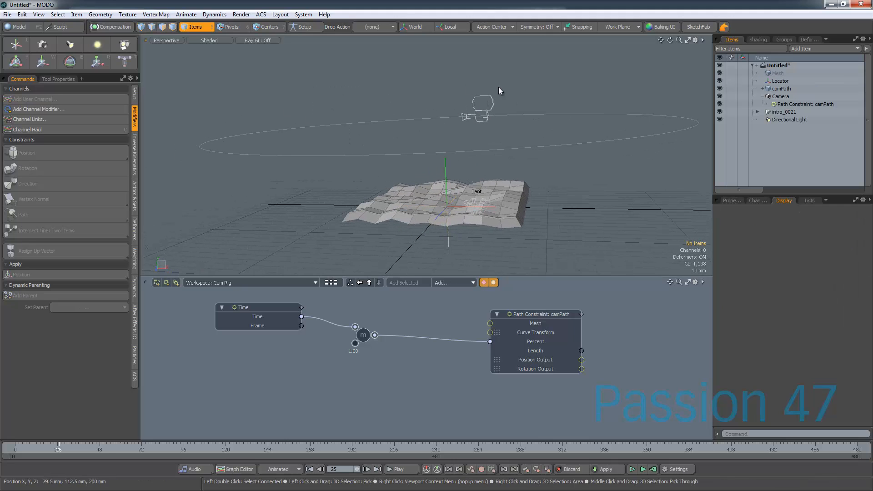
pyautogui.click(779, 96)
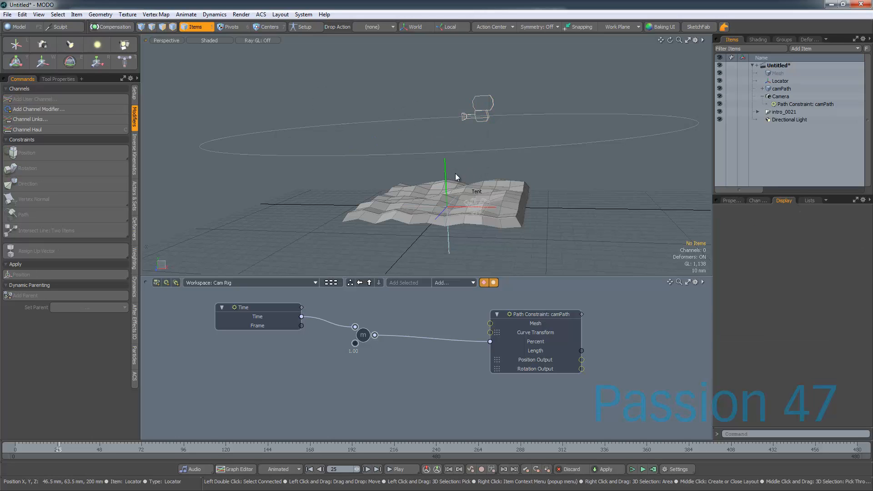
pyautogui.click(780, 96)
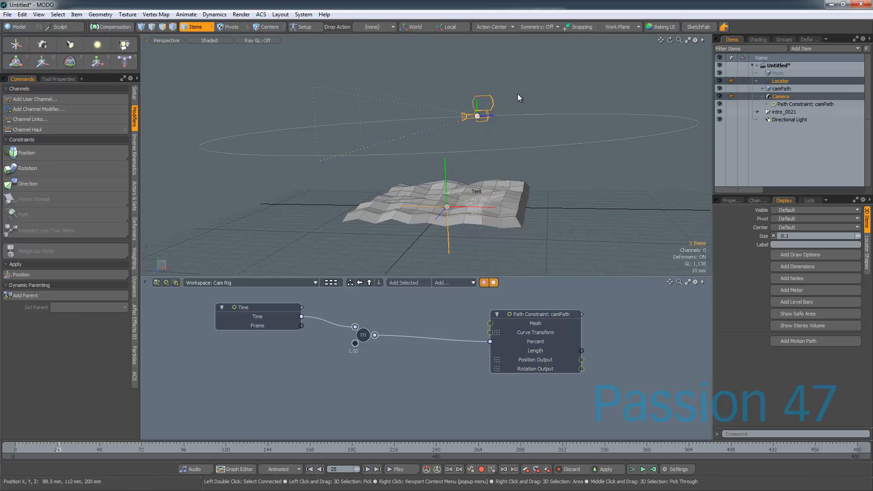
pyautogui.moveTo(529, 91)
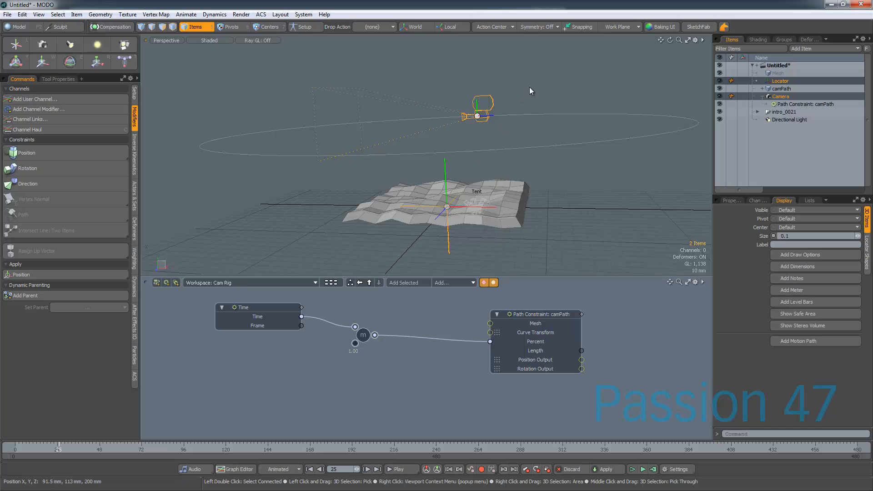
# Make the Camera target the Locator so it stays aimed at it around camPath
pyautogui.click(780, 96)
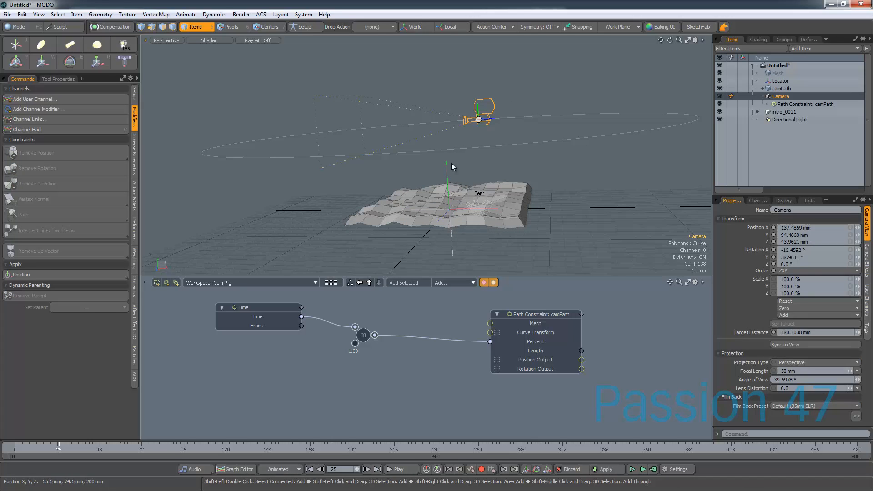
pyautogui.click(780, 81)
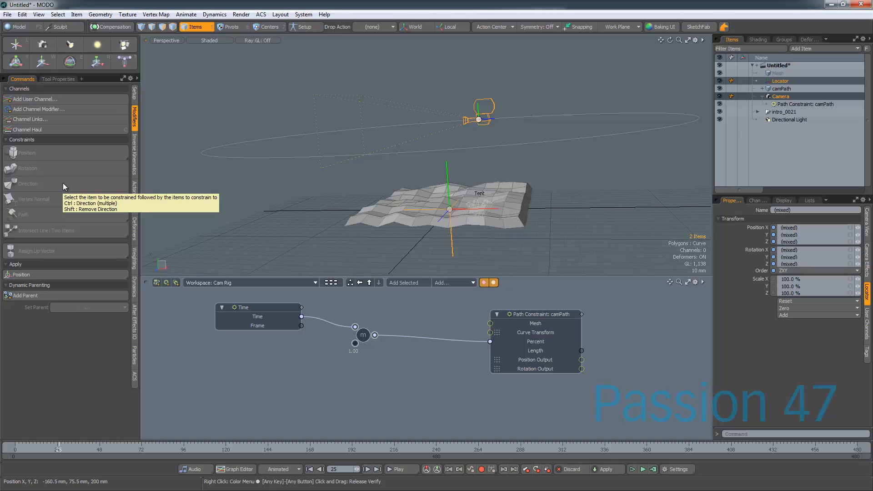
pyautogui.moveTo(523, 4)
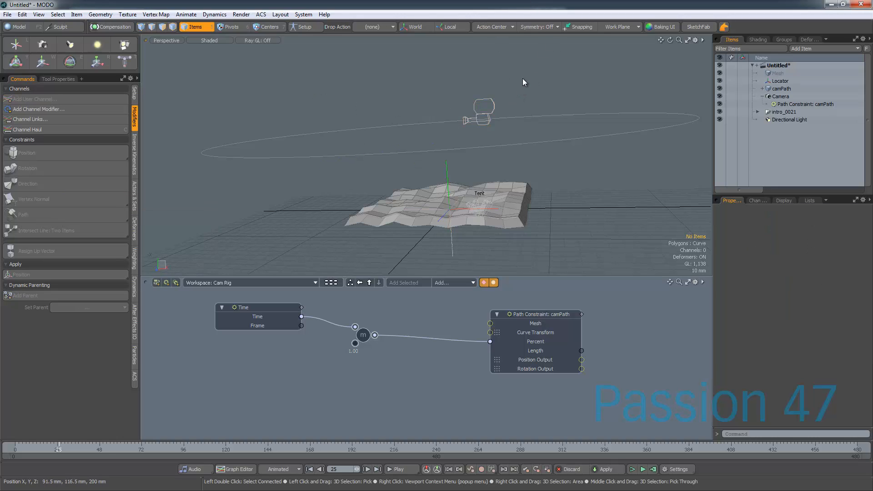
pyautogui.click(780, 95)
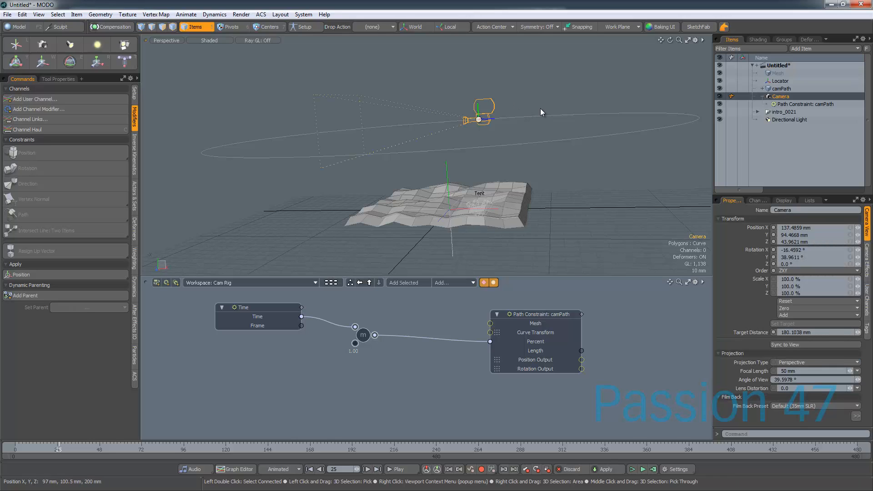
pyautogui.moveTo(567, 165)
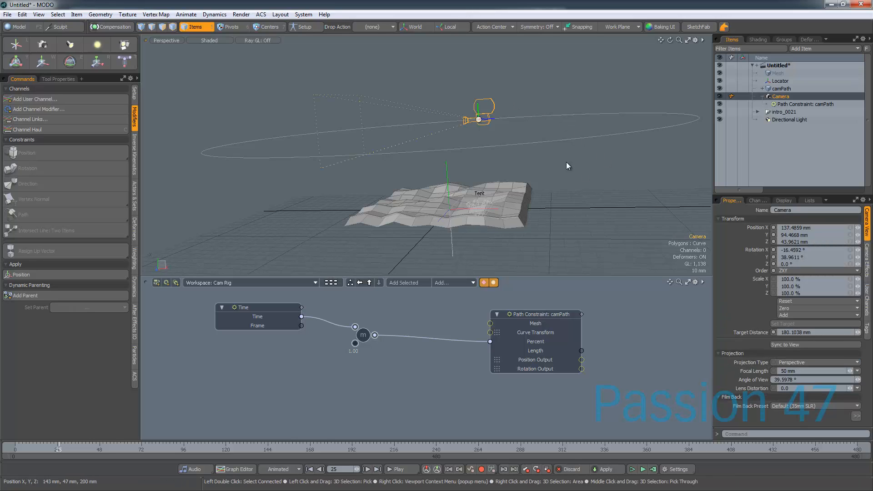
pyautogui.click(780, 80)
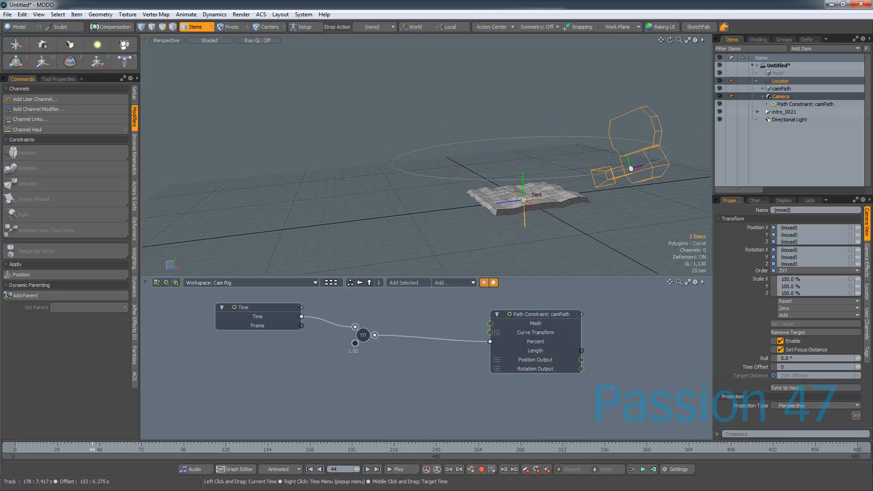
# Play the timeline to preview the camera orbiting while aimed at the Locator, then stop
pyautogui.click(401, 469)
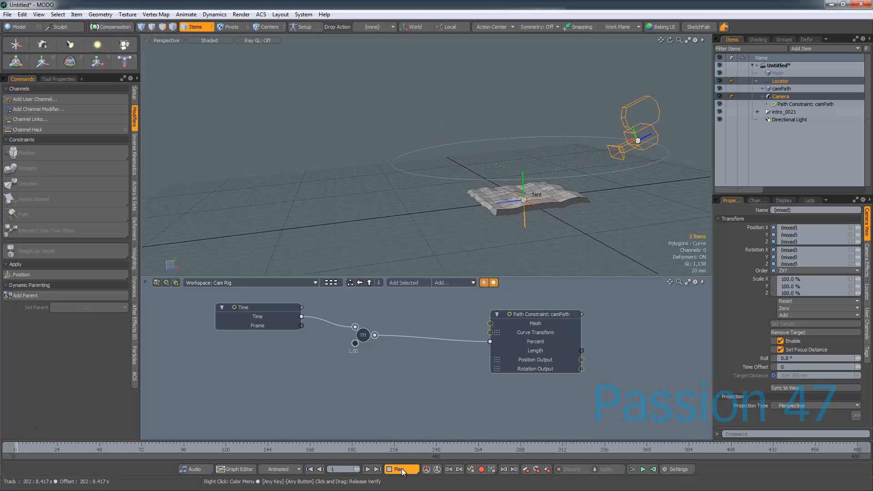
pyautogui.click(401, 470)
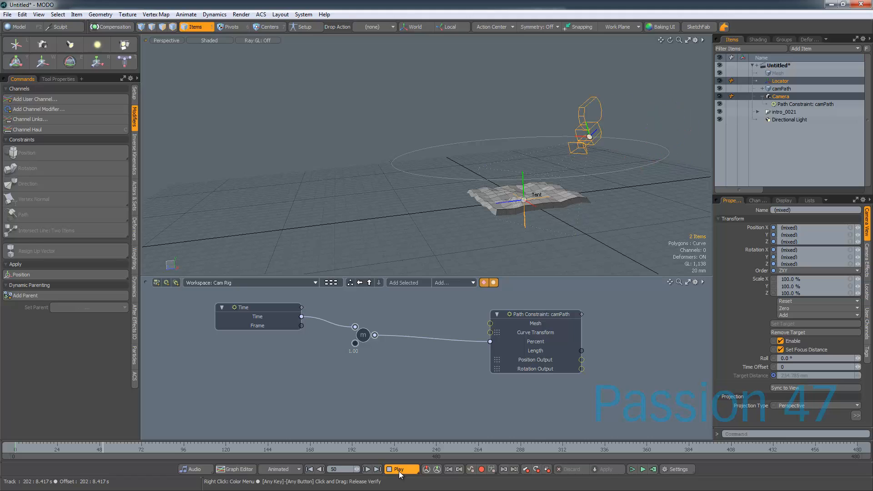
pyautogui.click(400, 469)
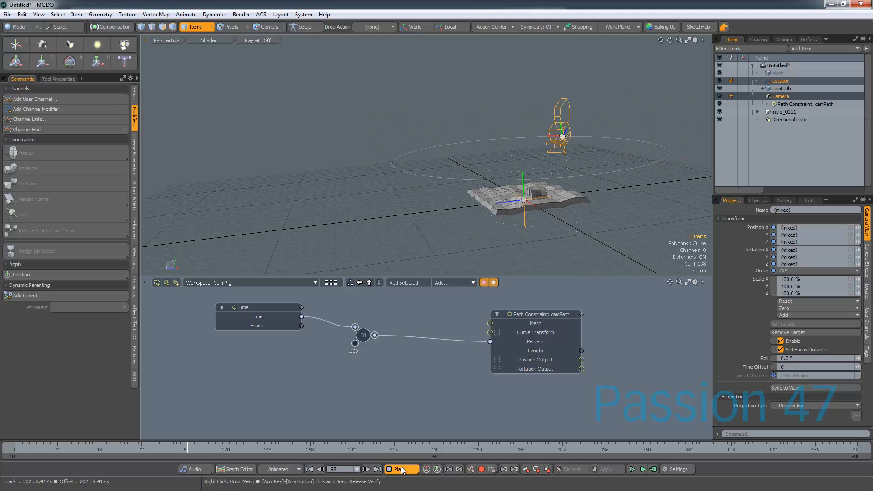
pyautogui.click(399, 469)
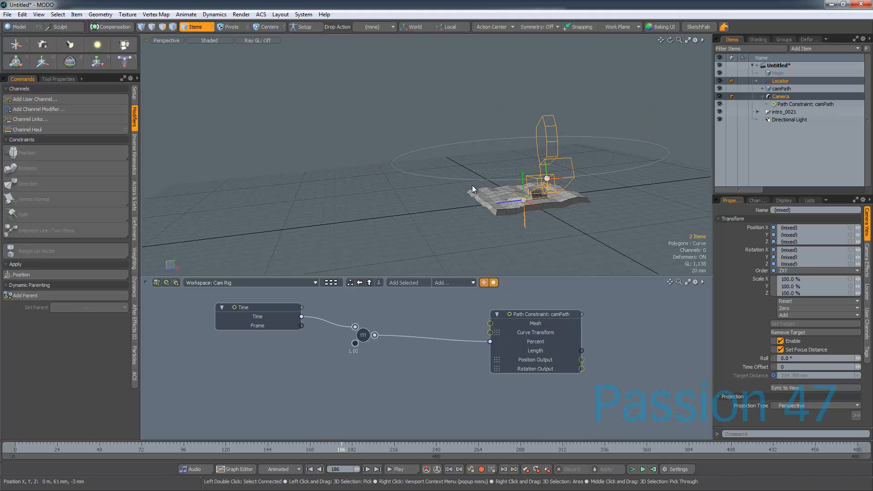
pyautogui.click(779, 81)
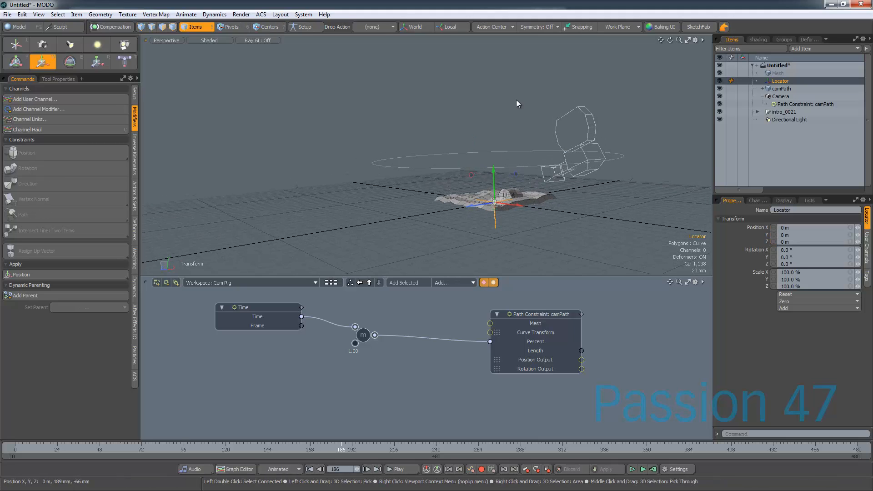
pyautogui.moveTo(356, 344)
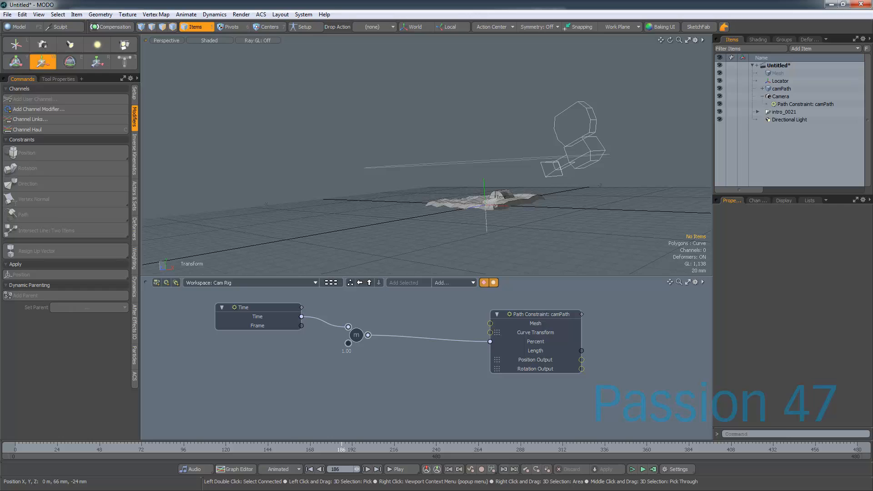
# Rename the Locator item to camTime in the Items list
pyautogui.click(780, 81)
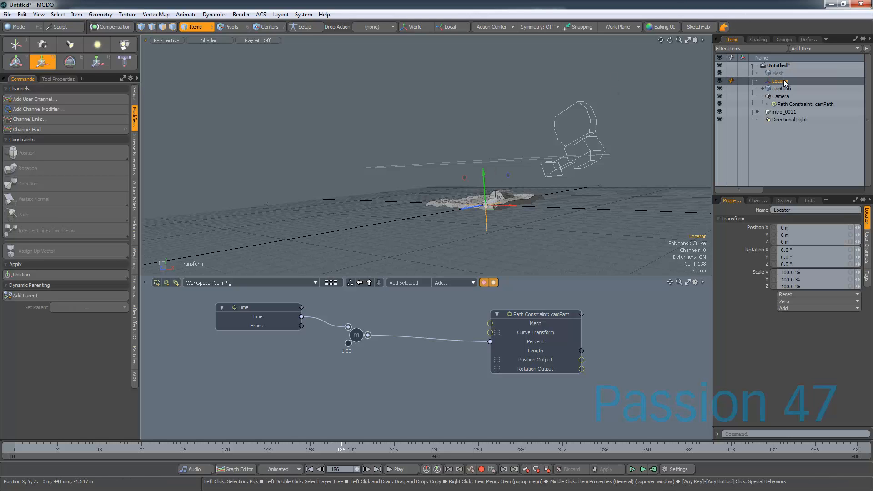
pyautogui.click(777, 81)
pyautogui.write('camTime')
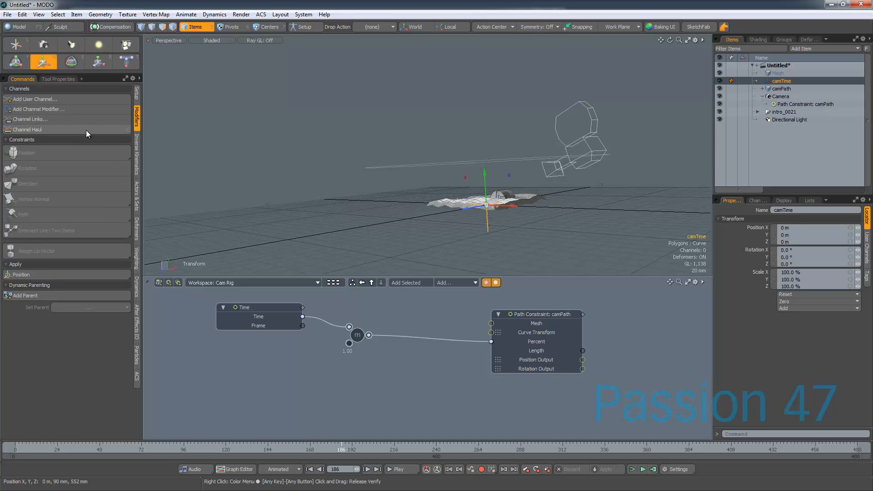
pyautogui.moveTo(87, 104)
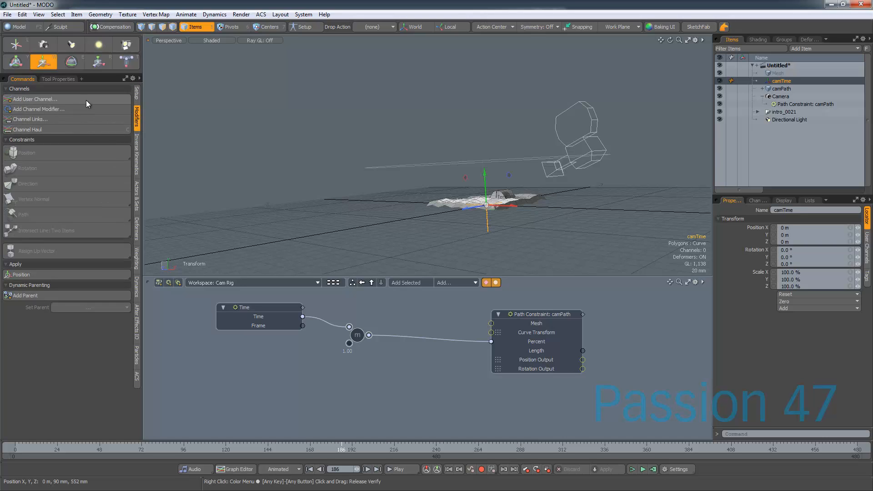
# Create a Float user channel named timeDelay on the camTime locator
pyautogui.click(35, 99)
pyautogui.write('t')
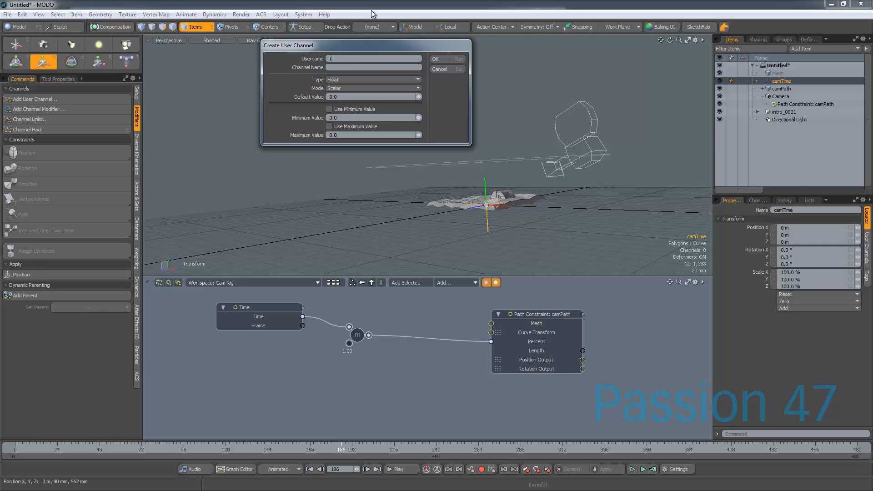
pyautogui.write('imeDelay')
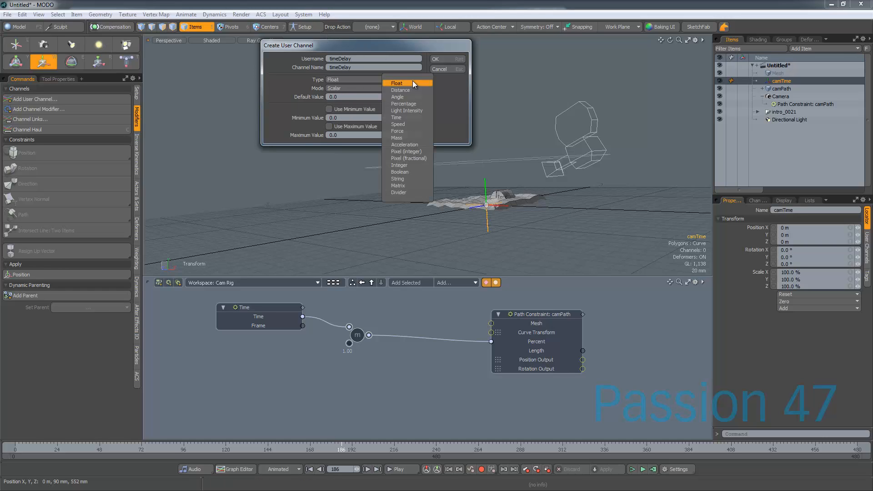
pyautogui.moveTo(429, 84)
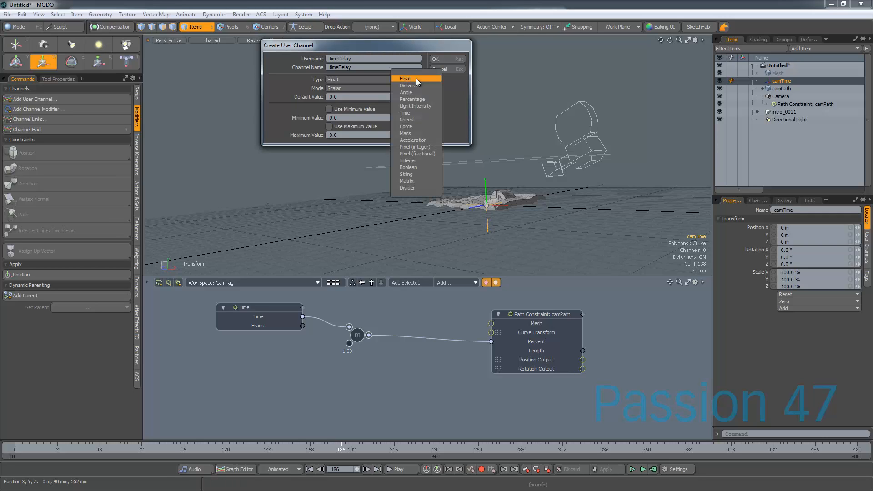
pyautogui.click(405, 78)
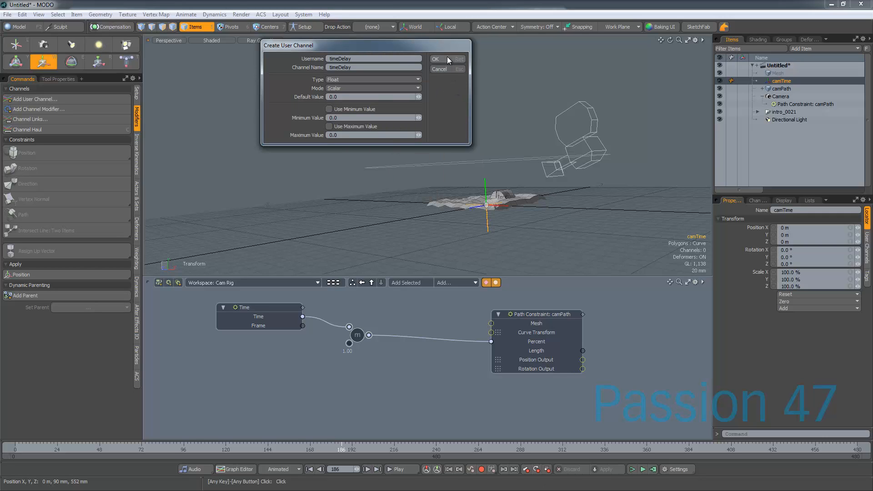
pyautogui.click(435, 59)
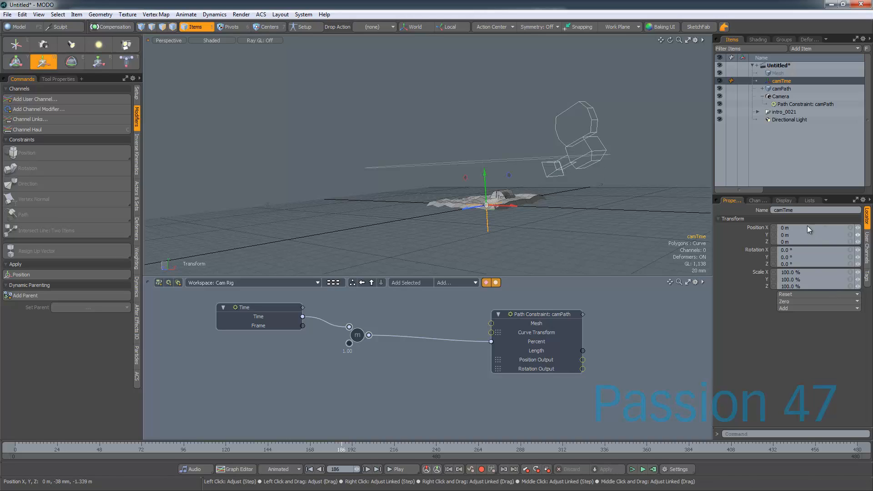
# Add a Basic Math Divide node wiring Time to Value A and timeDelay to Value B, feeding the modulo
pyautogui.click(757, 200)
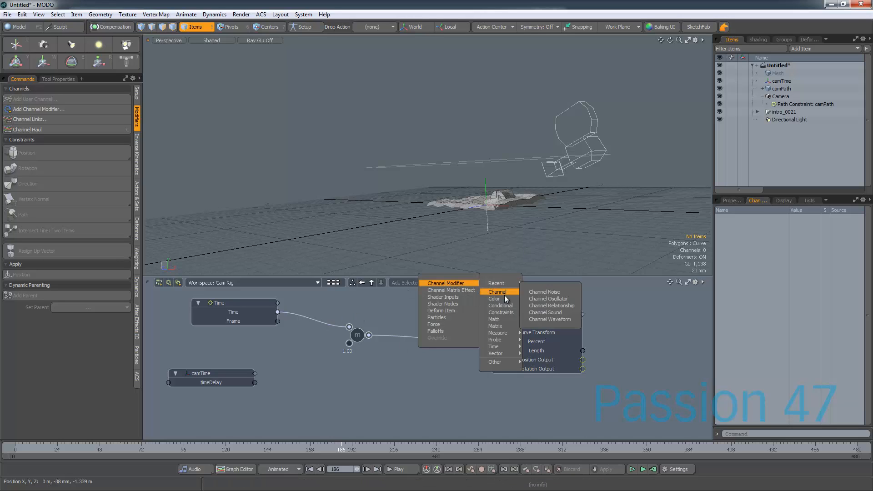
pyautogui.moveTo(494, 325)
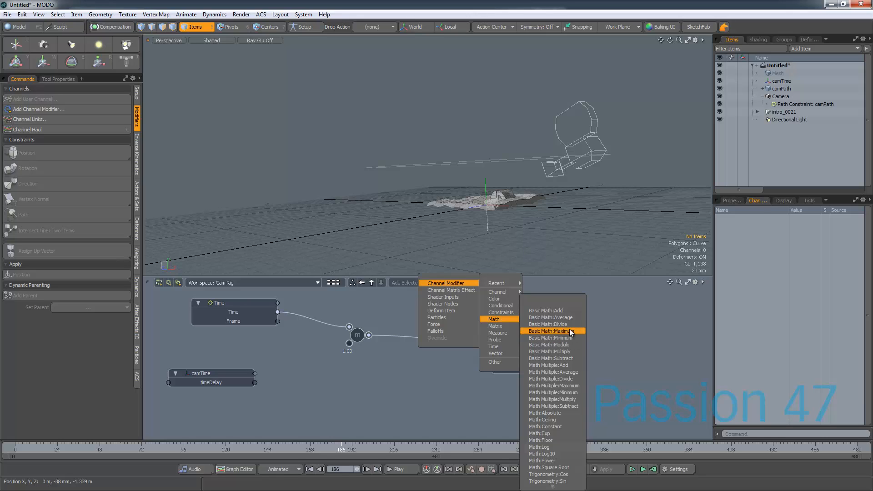
pyautogui.click(549, 323)
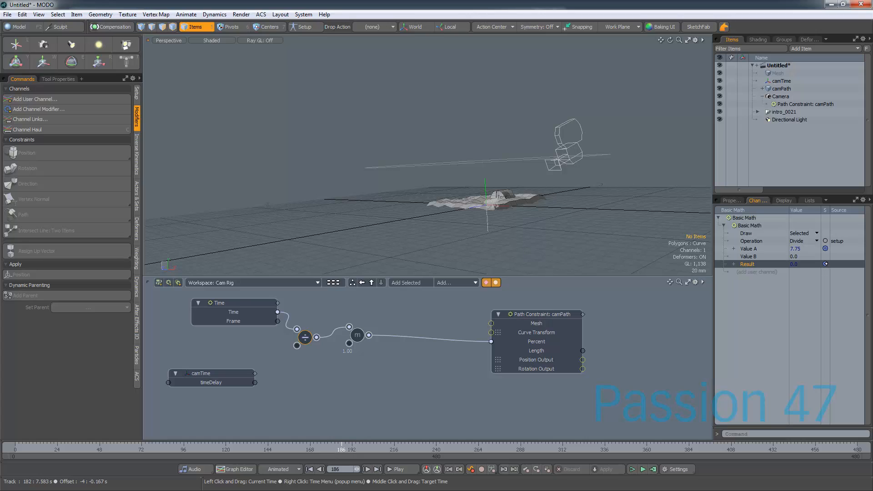
pyautogui.click(357, 334)
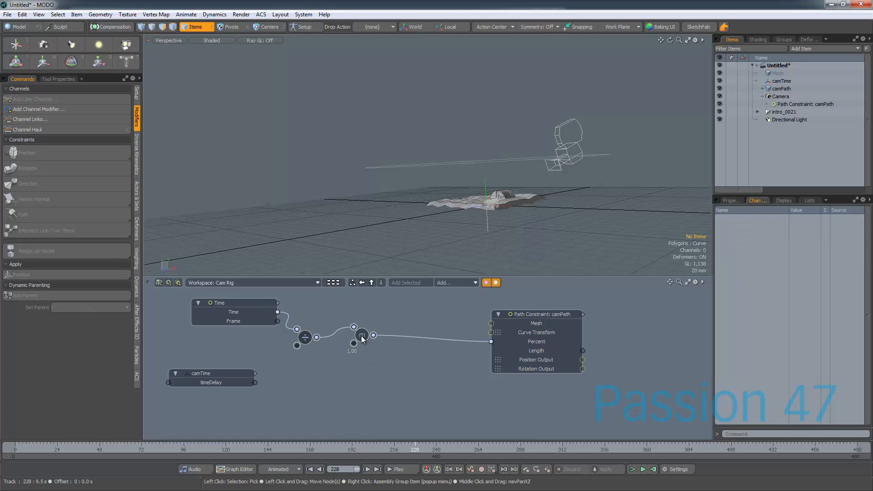
pyautogui.click(362, 334)
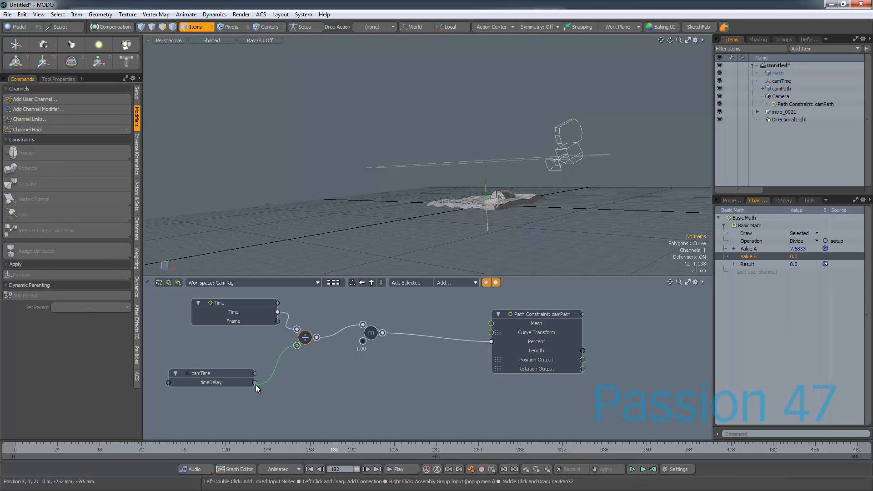
# Set camTime's timeDelay to 12, rewind and play the animation, then check the Divide node's values
pyautogui.click(200, 373)
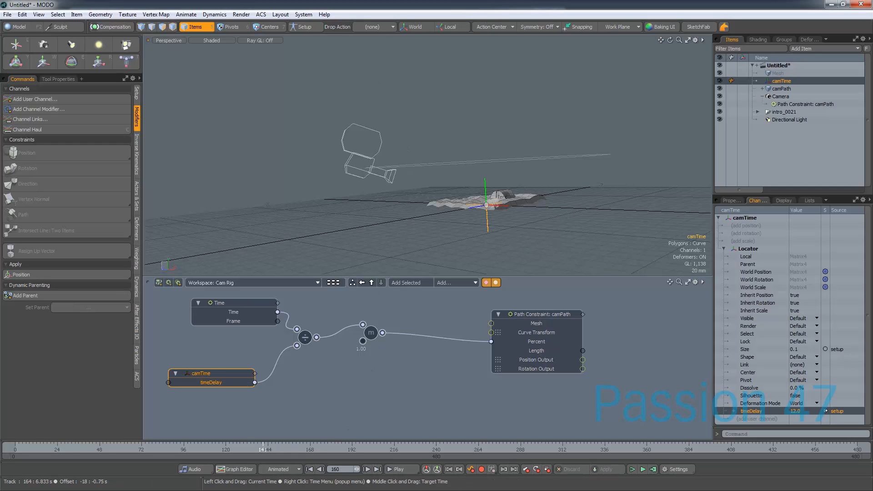
pyautogui.click(398, 469)
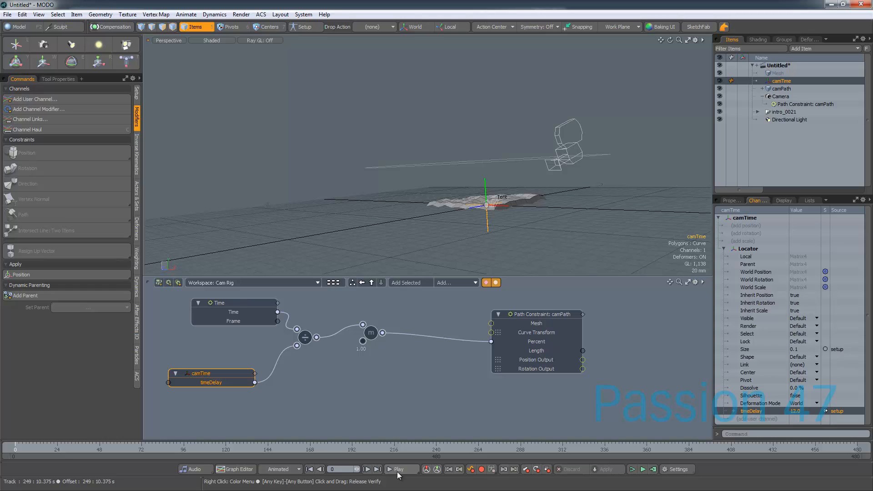
pyautogui.click(400, 469)
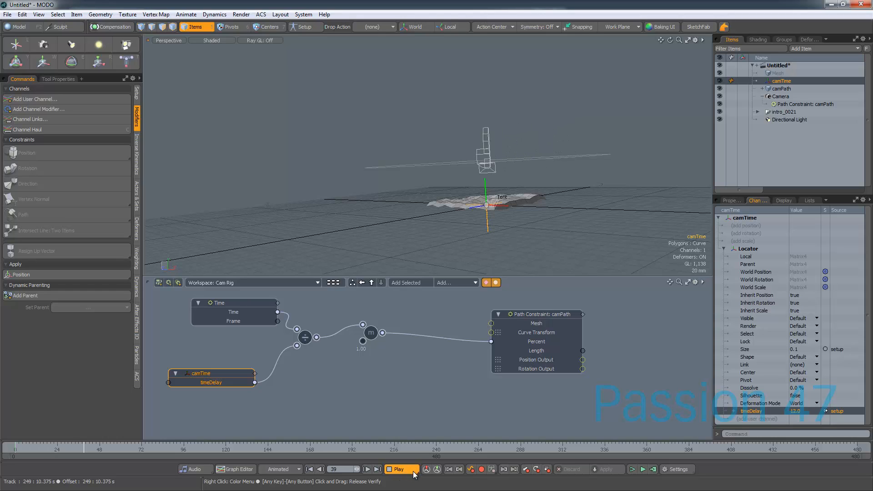
pyautogui.click(399, 469)
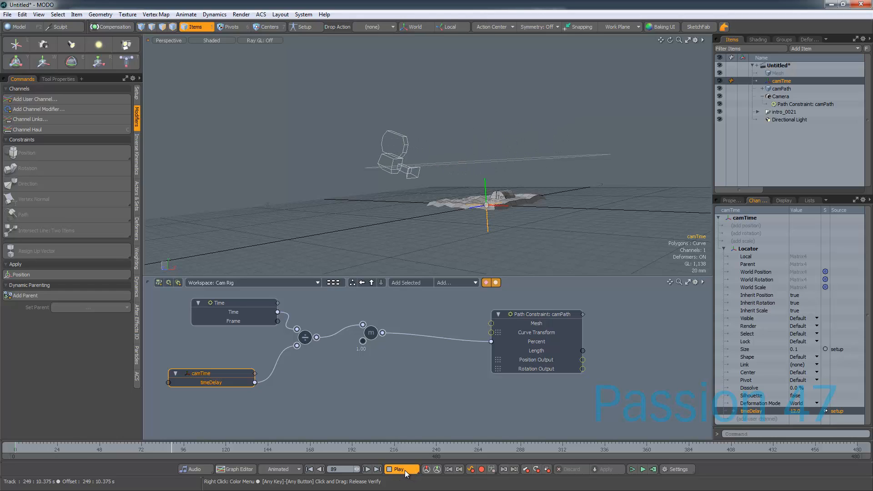
pyautogui.click(400, 469)
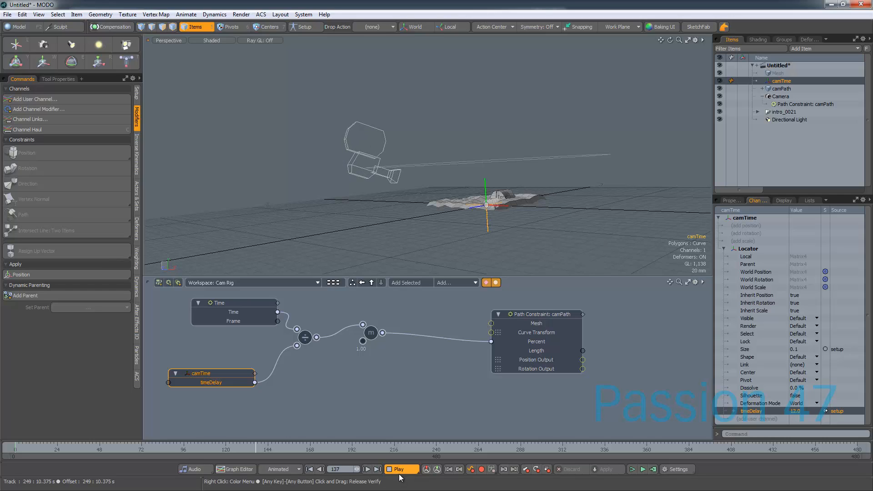
pyautogui.click(400, 469)
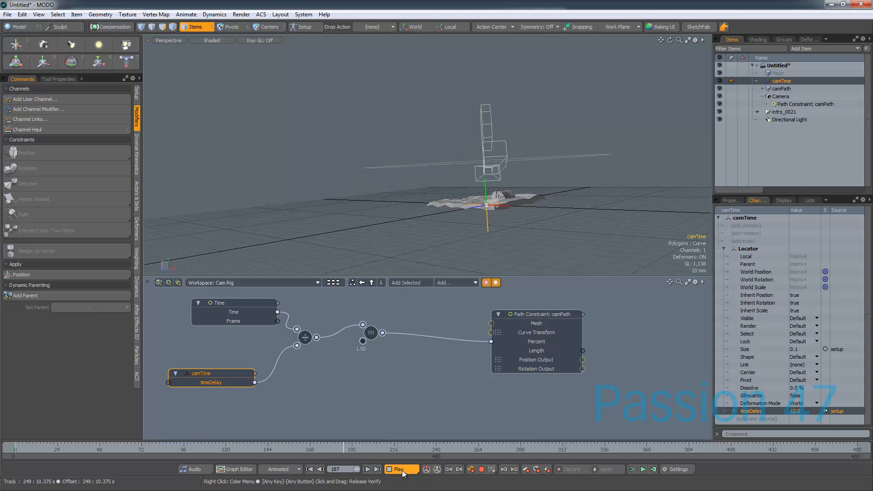
pyautogui.click(401, 469)
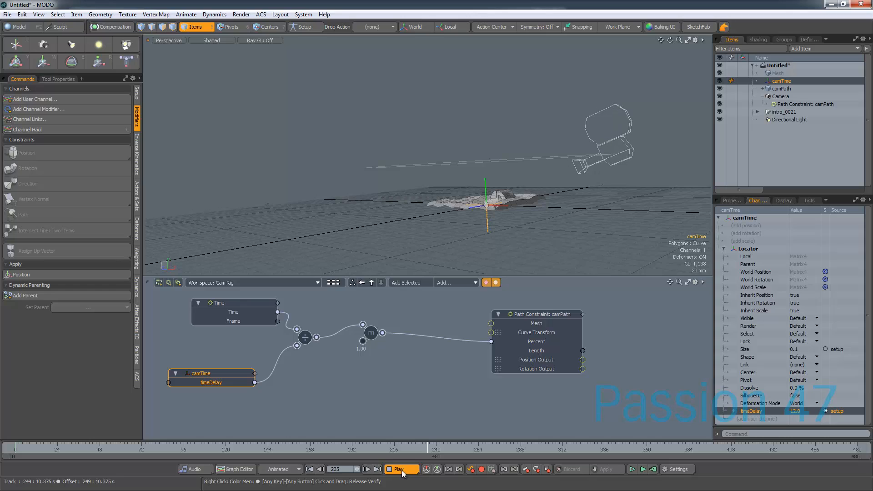
pyautogui.click(200, 296)
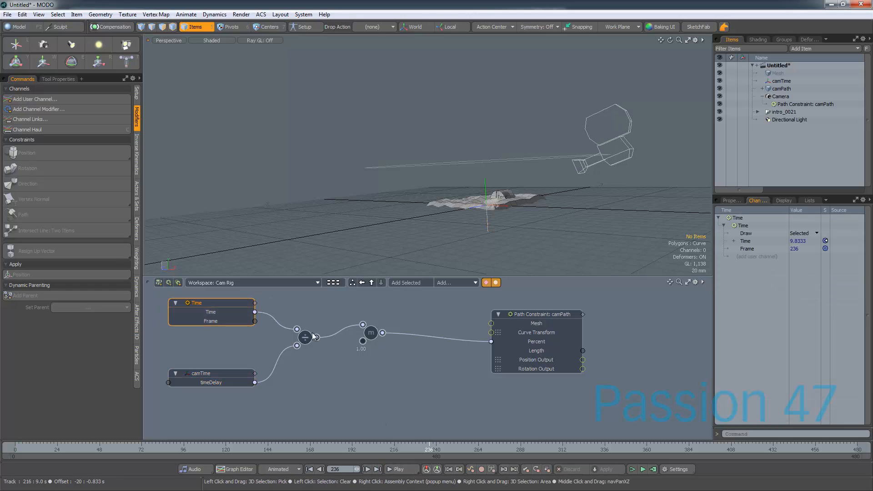
pyautogui.click(304, 337)
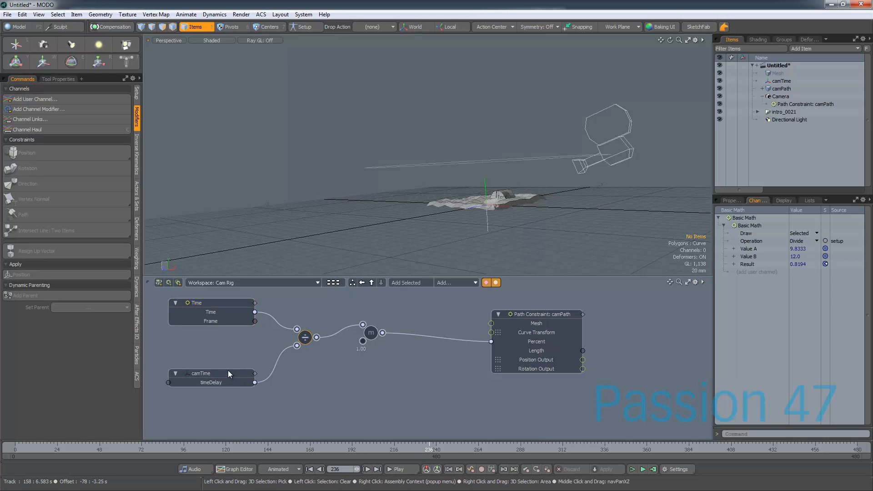
# Try timeDelay values 1, 2 and finally 24, replaying the animation to compare camera speed
pyautogui.click(210, 373)
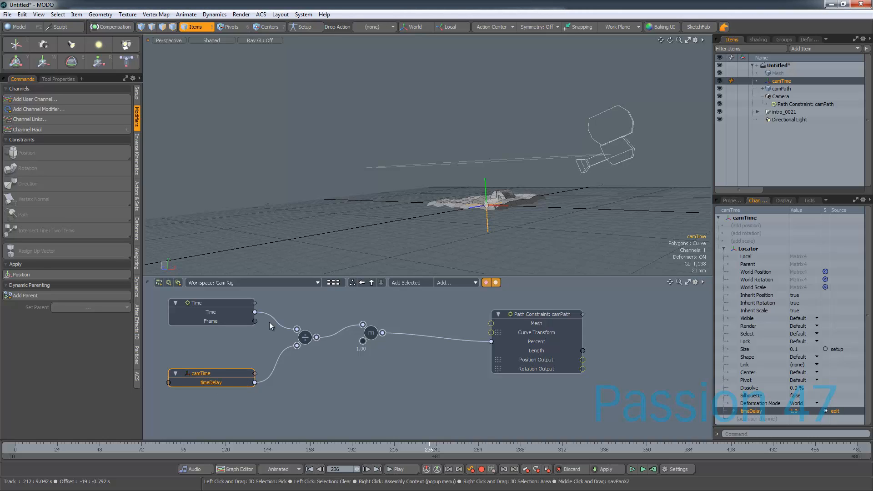
pyautogui.click(400, 469)
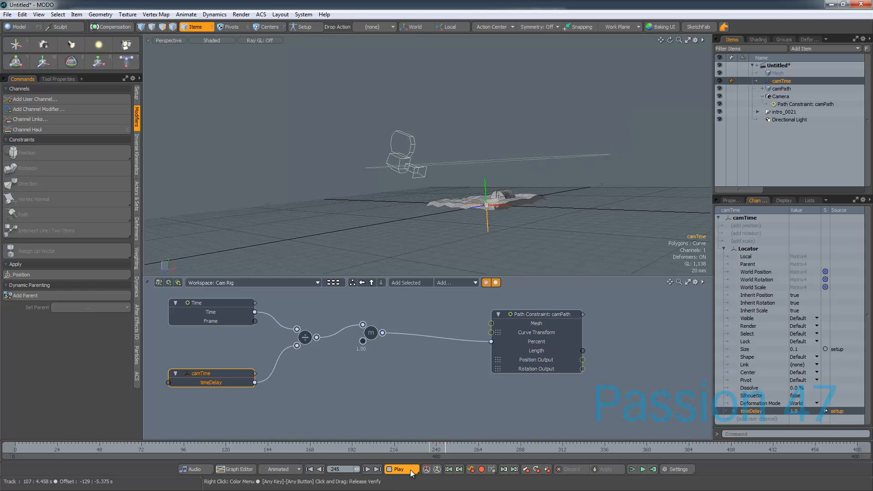
pyautogui.click(400, 469)
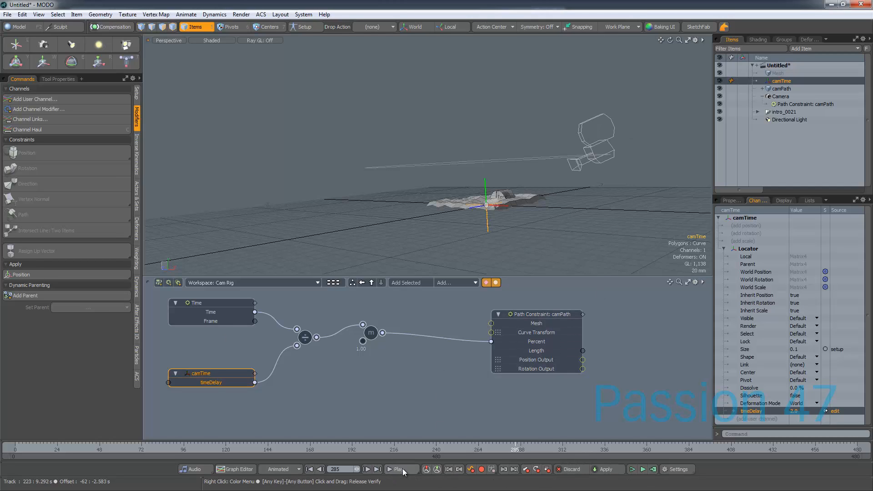
pyautogui.click(401, 469)
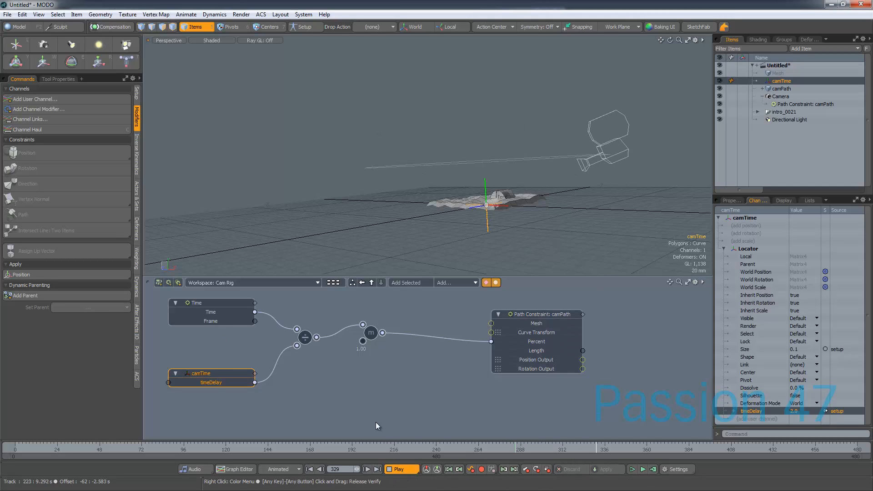
pyautogui.doubleClick(210, 382)
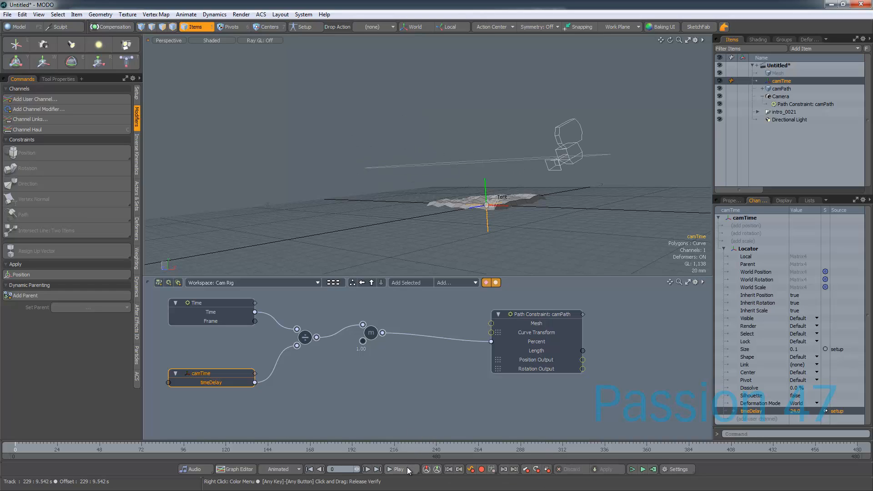
pyautogui.click(400, 469)
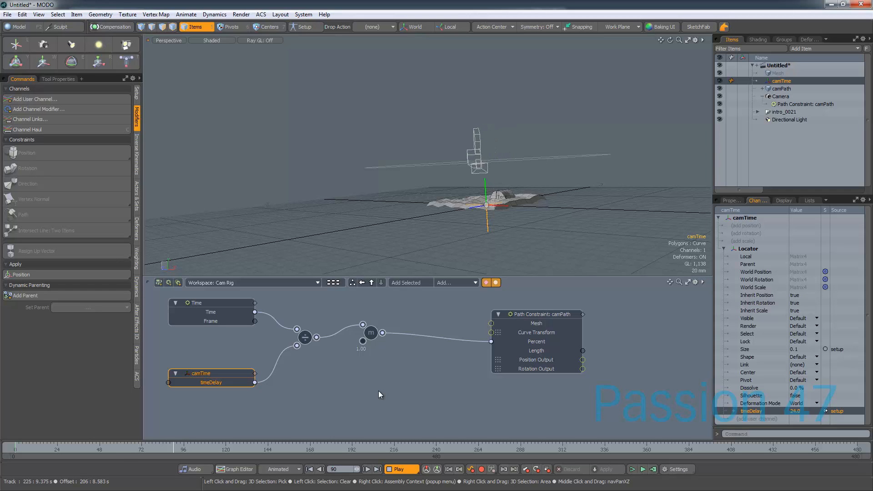
pyautogui.click(400, 469)
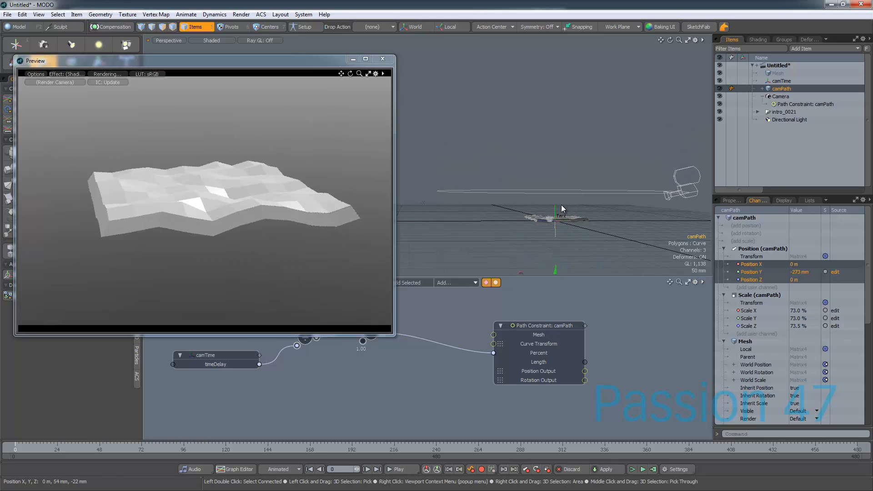
# Scale camPath to 73% and lower it to −273 mm so the preview camera frames the terrain
pyautogui.click(204, 355)
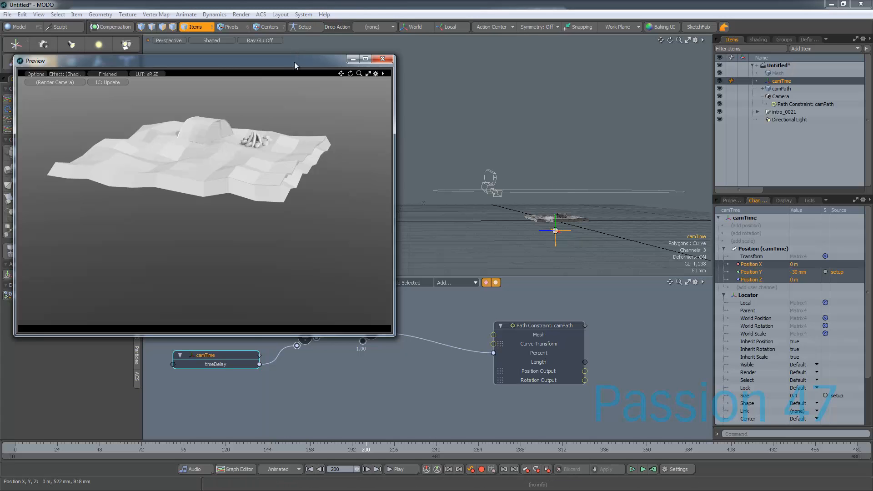
# Reposition the Preview window so the Cam Rig node graph sits beside the terrain render, then deselect
pyautogui.moveTo(295, 60); pyautogui.dragTo(322, 107)
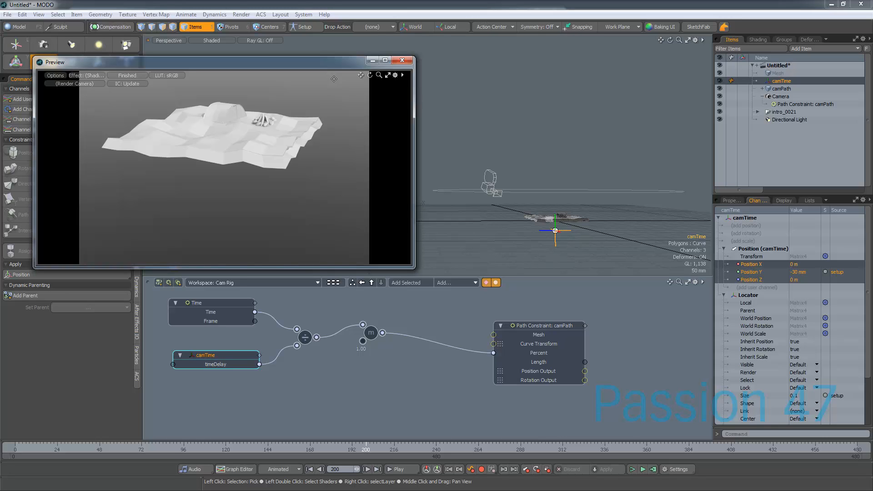
pyautogui.click(377, 393)
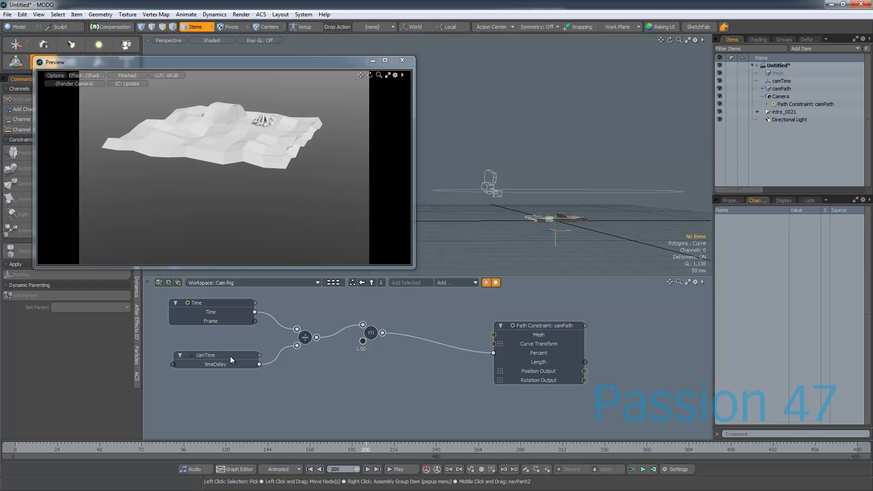
pyautogui.moveTo(228, 366)
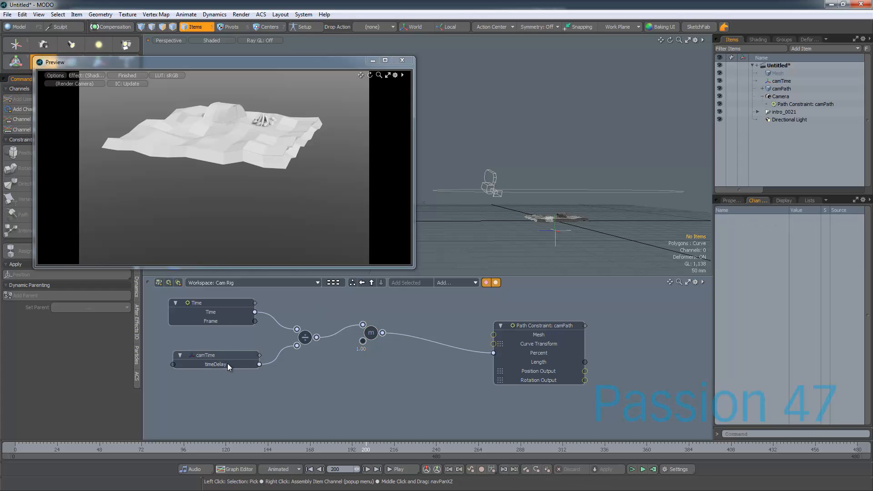